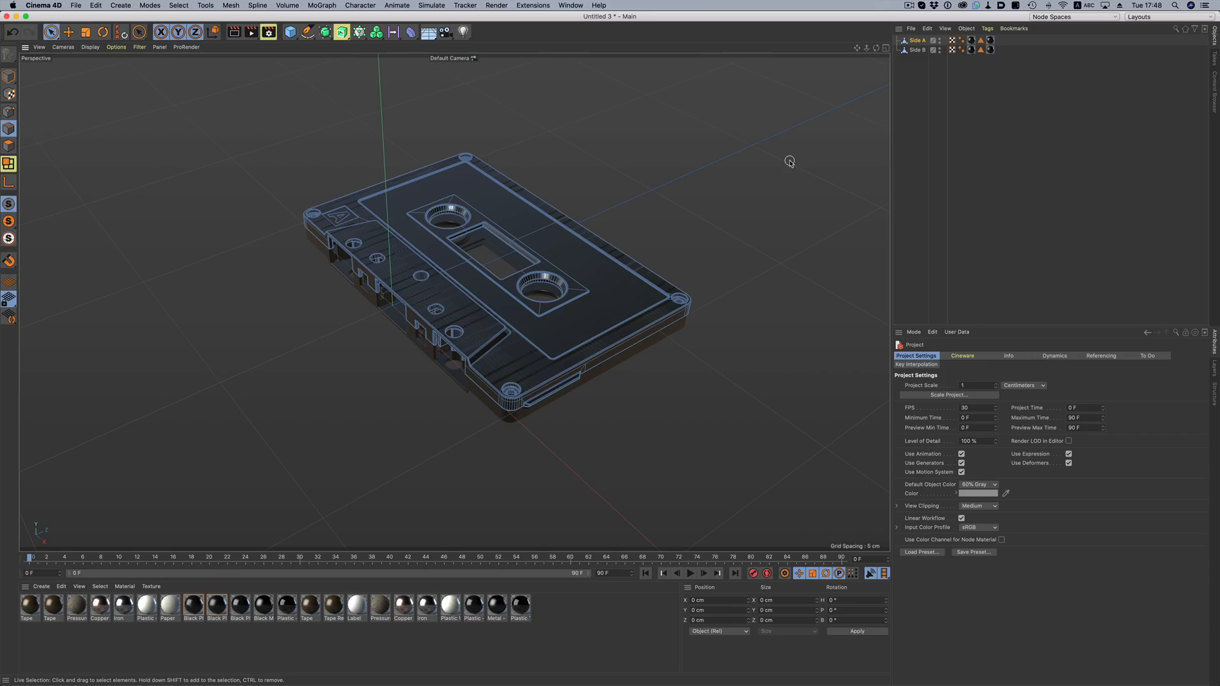
- Switch to the BP - UV Edit layout to view the cassette's UV islands
left_click(1155, 17)
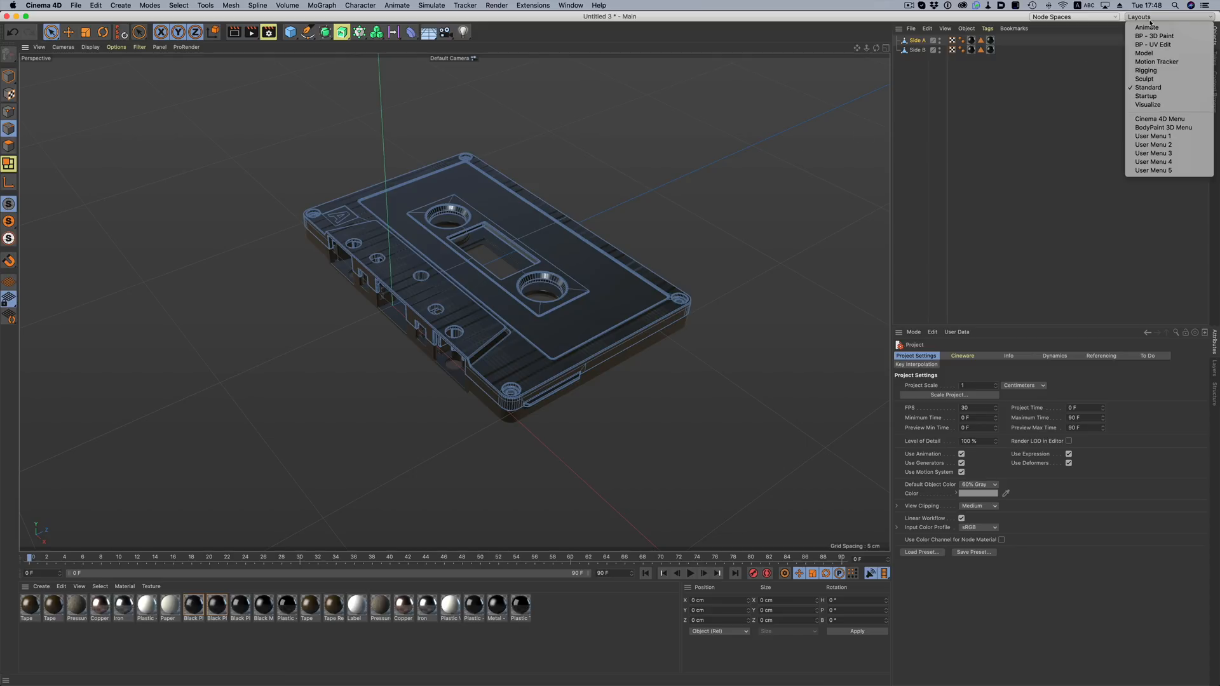
left_click(1154, 45)
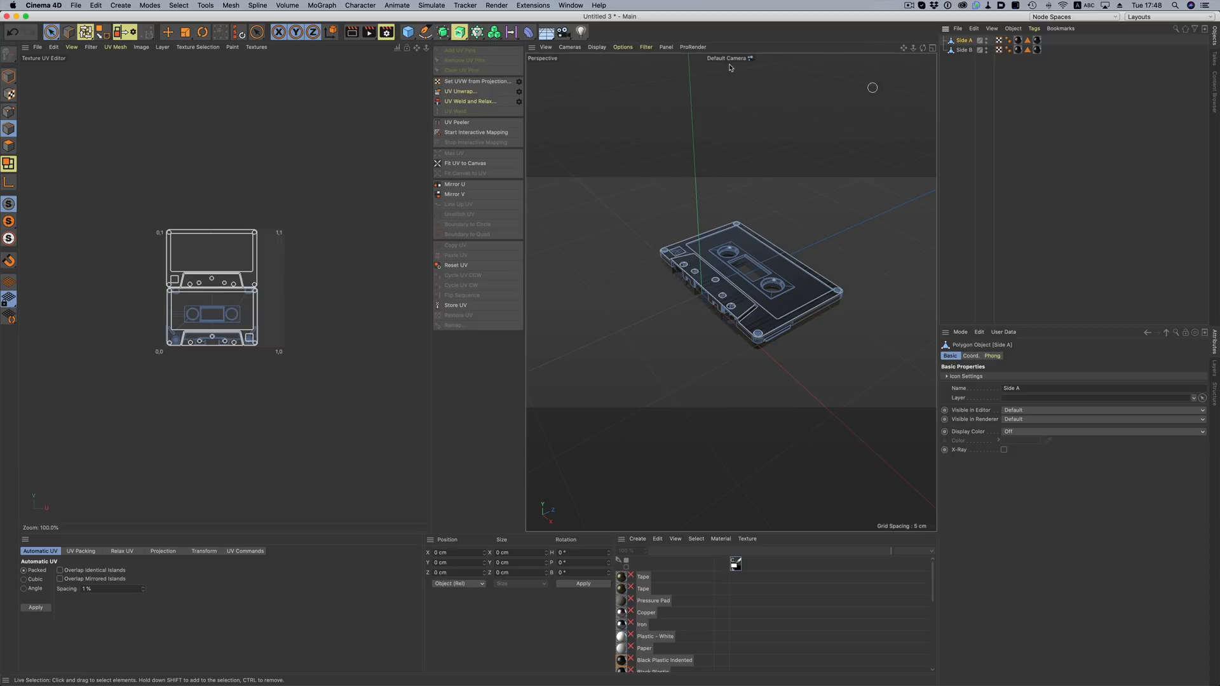
mouse_move(859, 144)
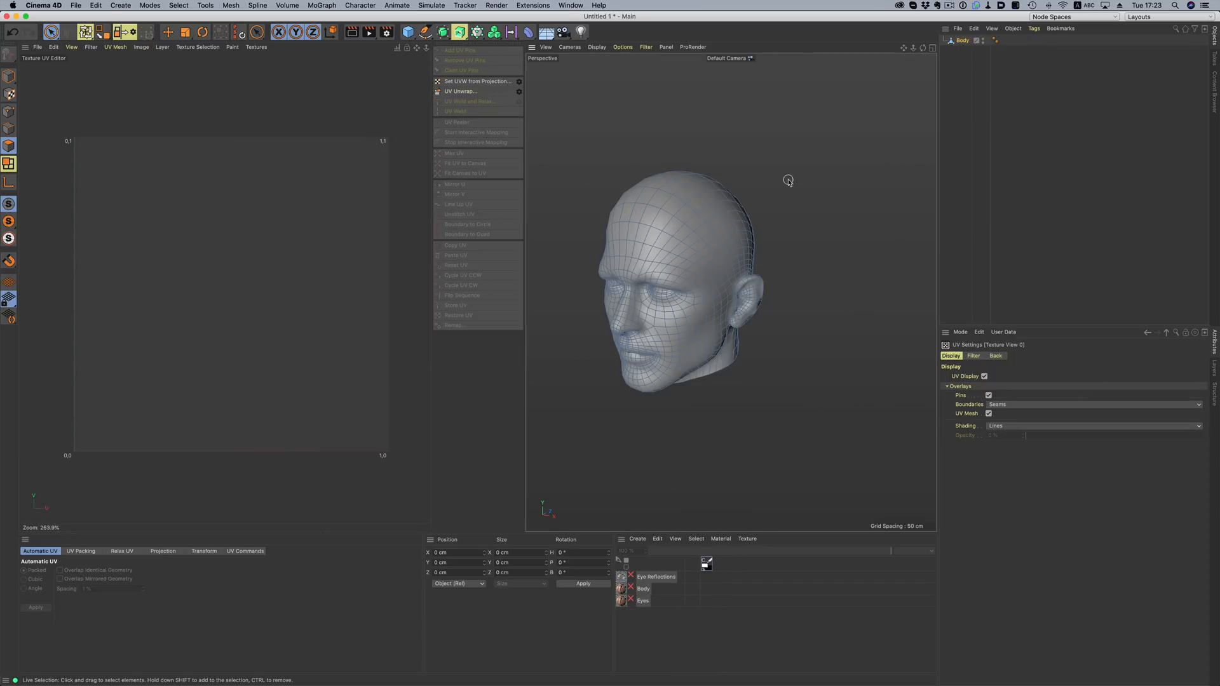
- Project the head's UVs, then unwrap it along a scalp edge seam with an extra cut
left_click(479, 81)
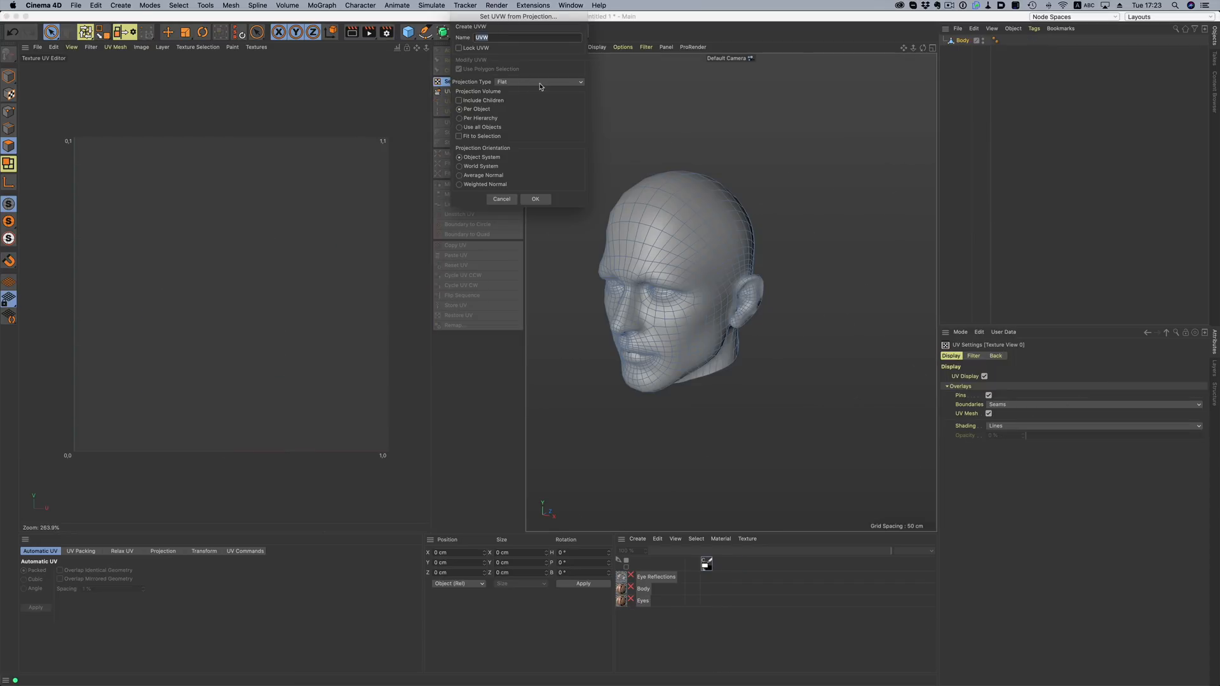
left_click(535, 199)
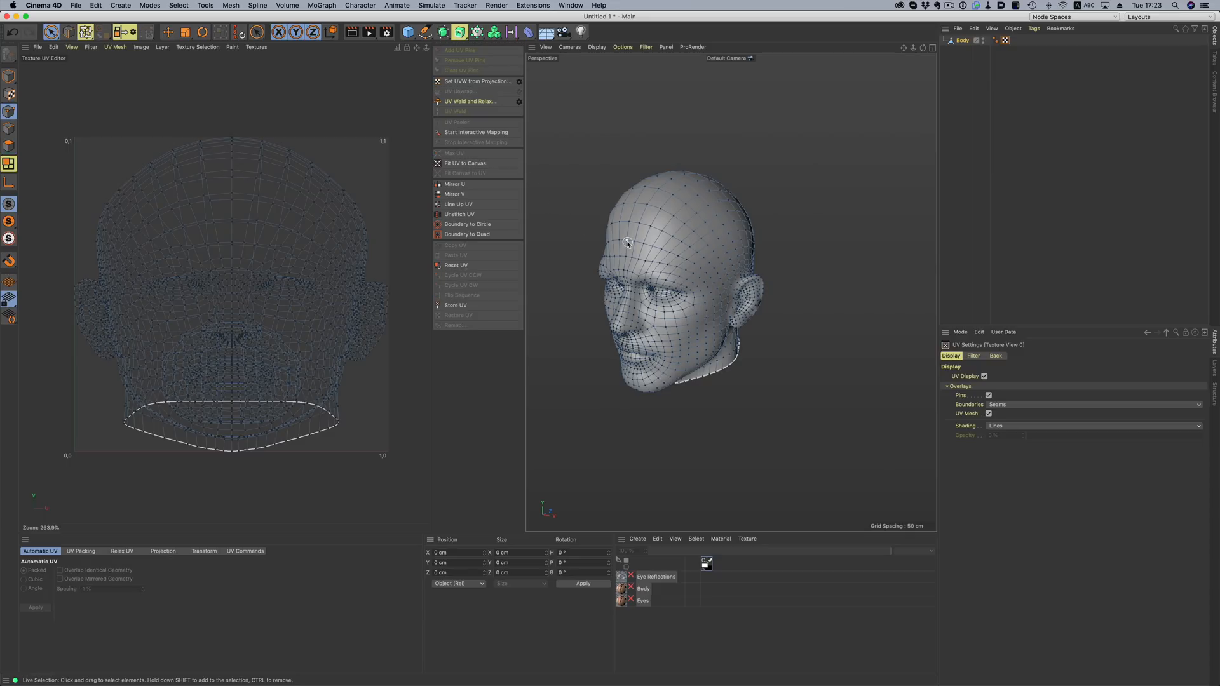
left_click(461, 49)
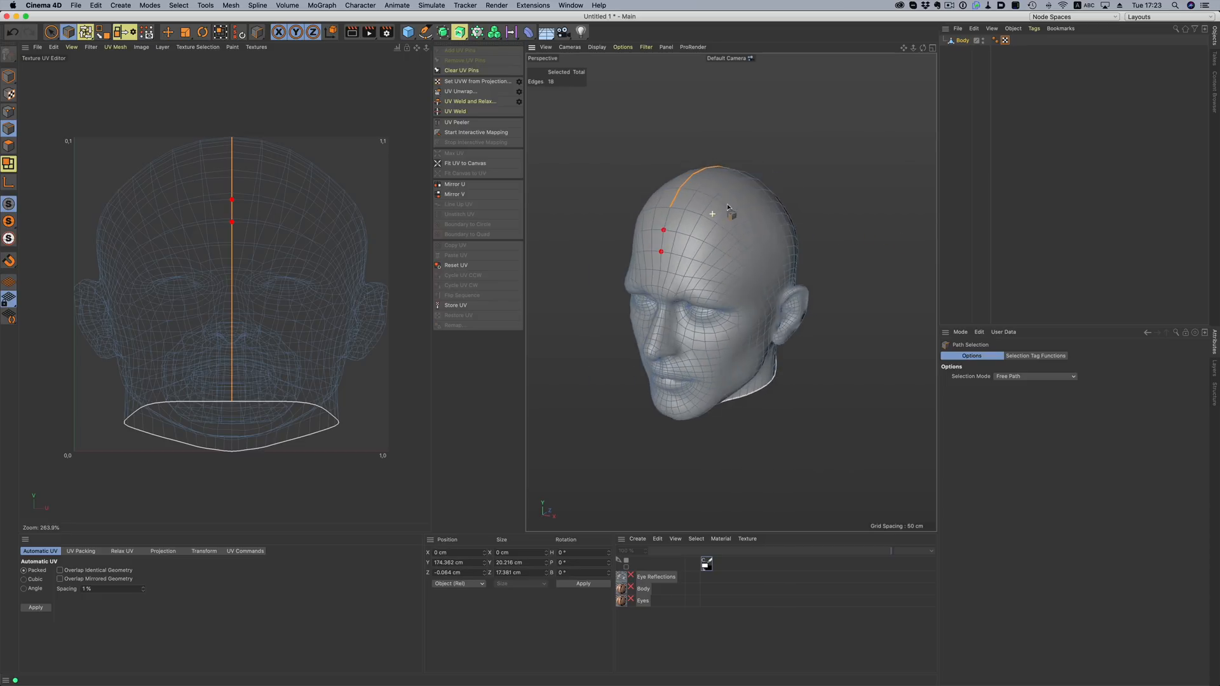
left_click(460, 91)
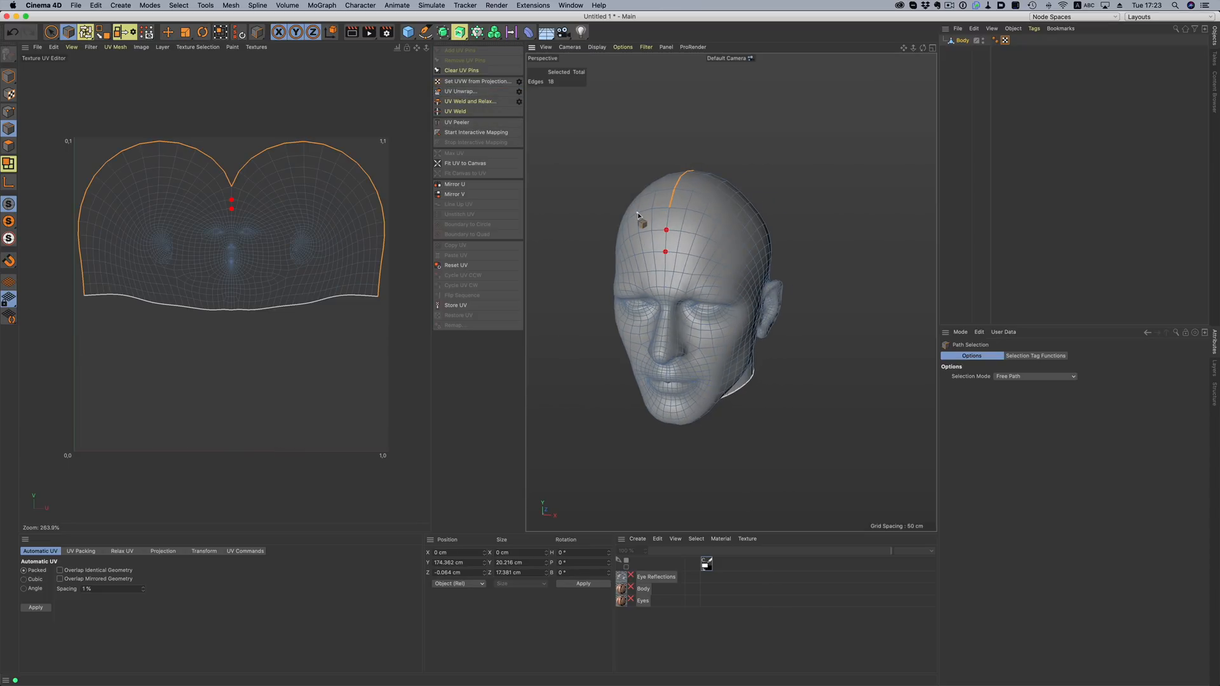
left_click(459, 91)
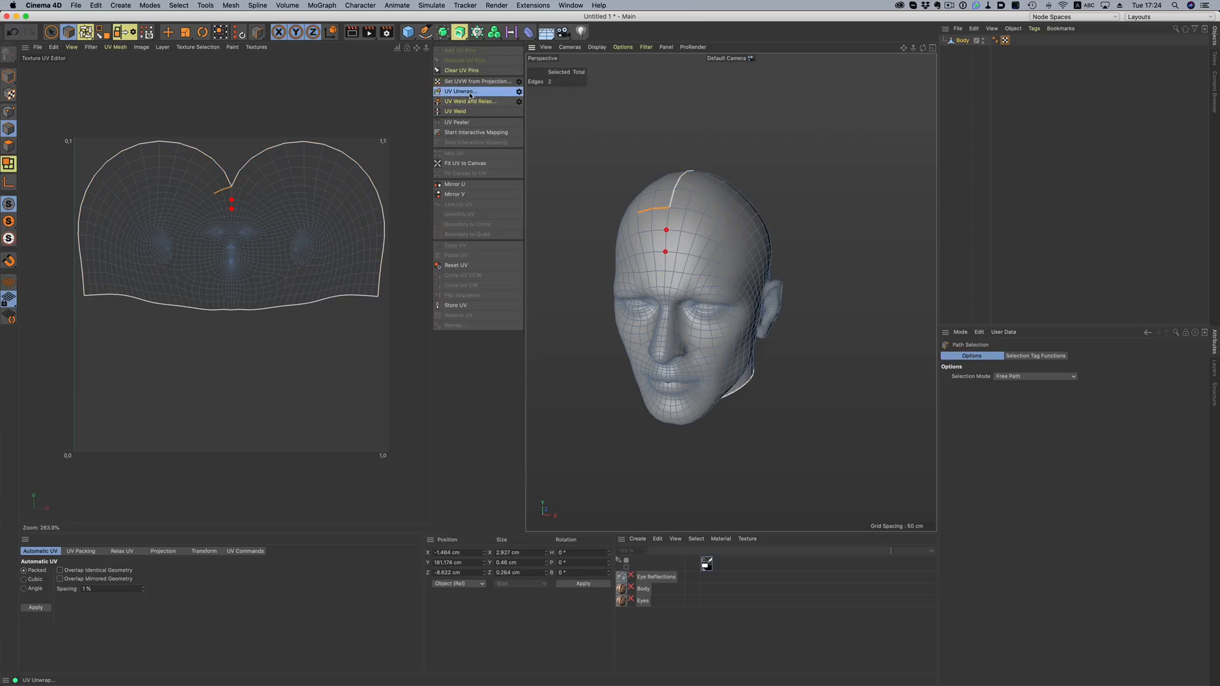
left_click(470, 100)
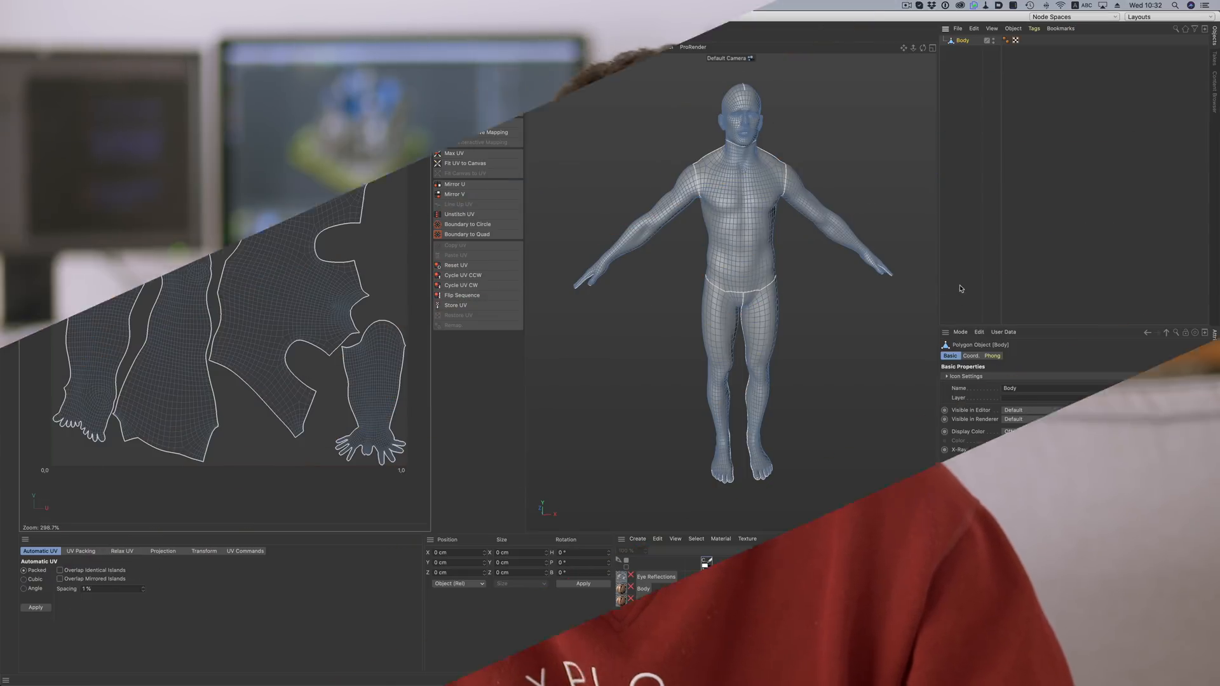
- Open UV Settings and select two body polygon patches to highlight them on islands and model
left_click(960, 332)
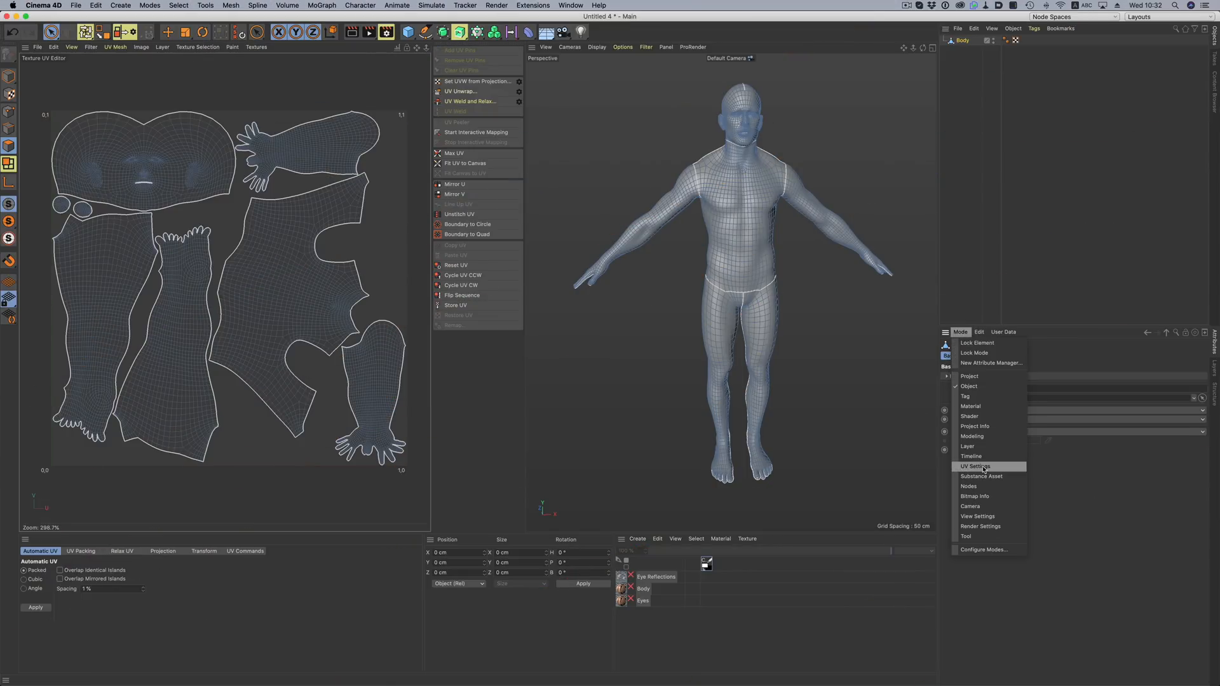
left_click(973, 467)
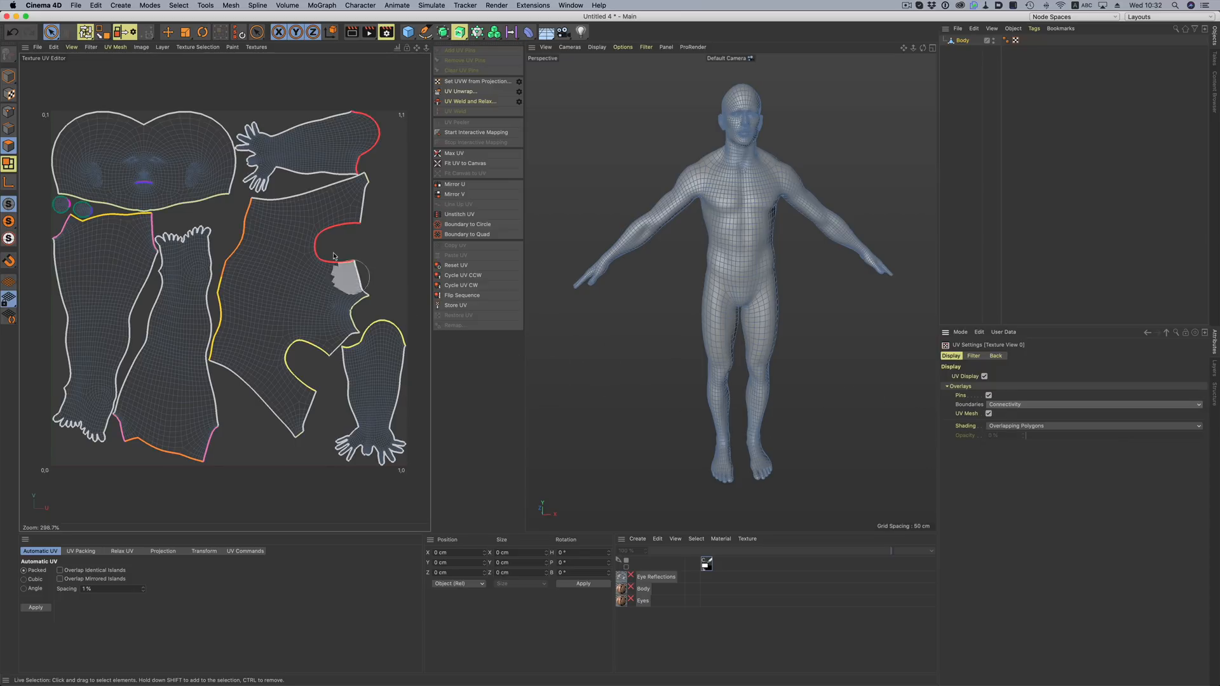
left_click_drag(347, 276, 194, 416)
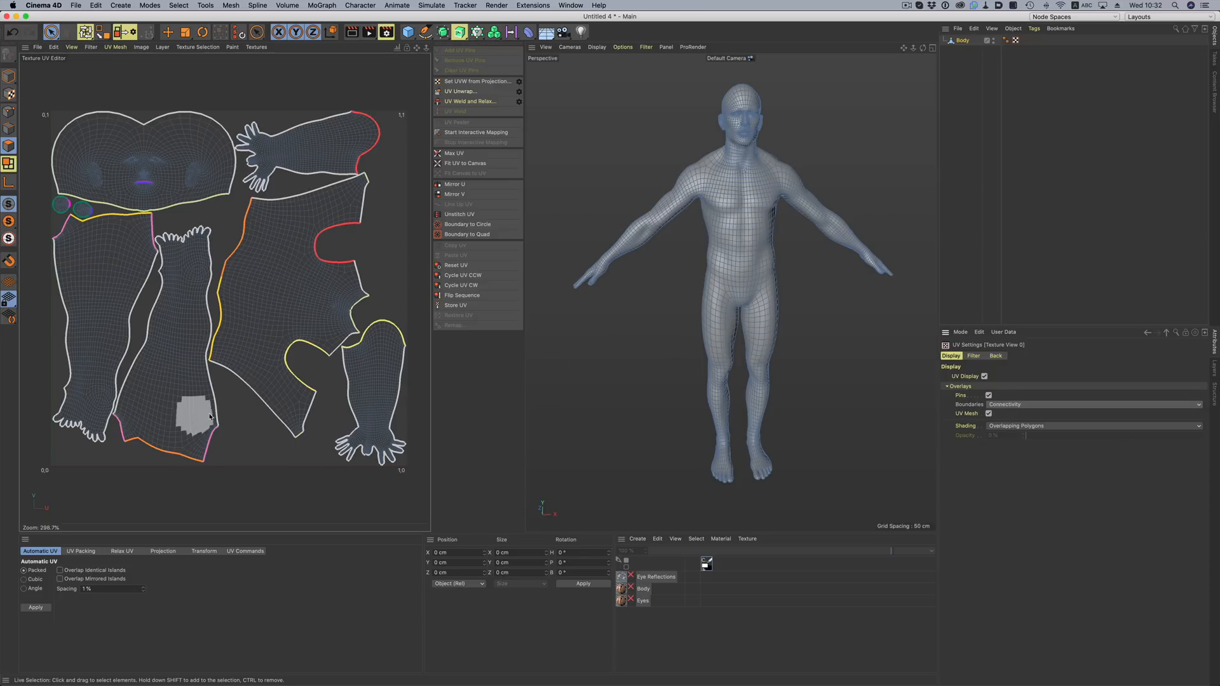
left_click_drag(193, 413, 265, 226)
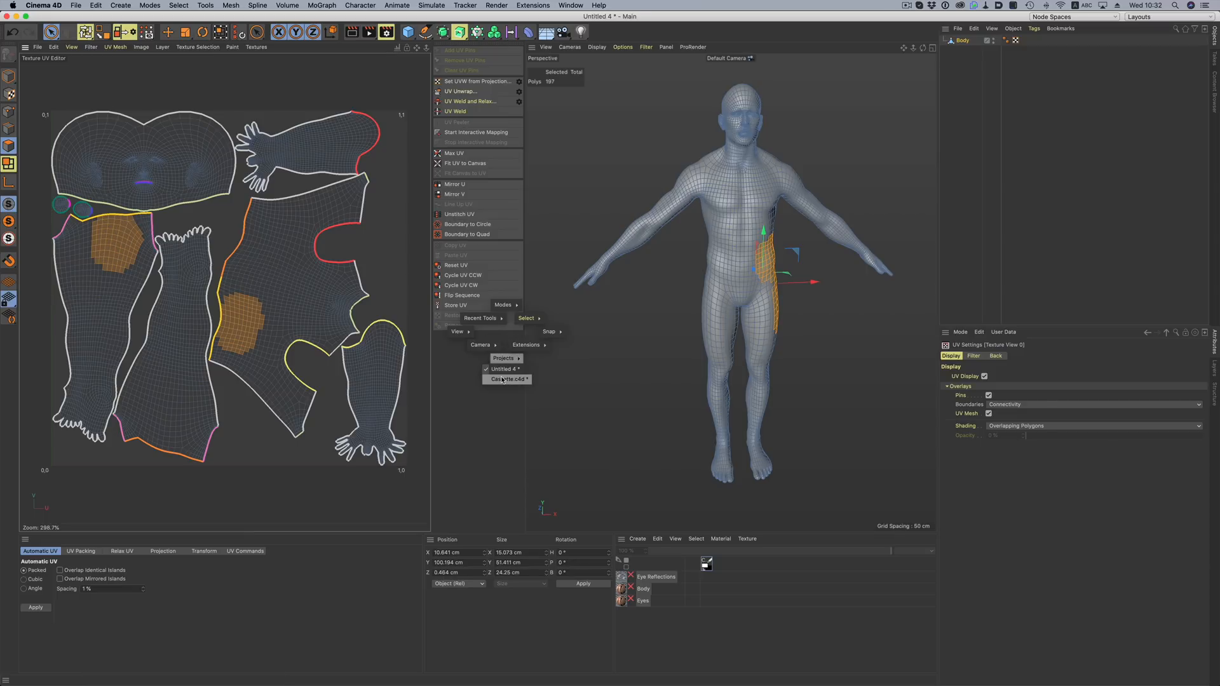
- Shade the body's UVs by distortion, then by Multi-Color Islands at 50% opacity
left_click(502, 379)
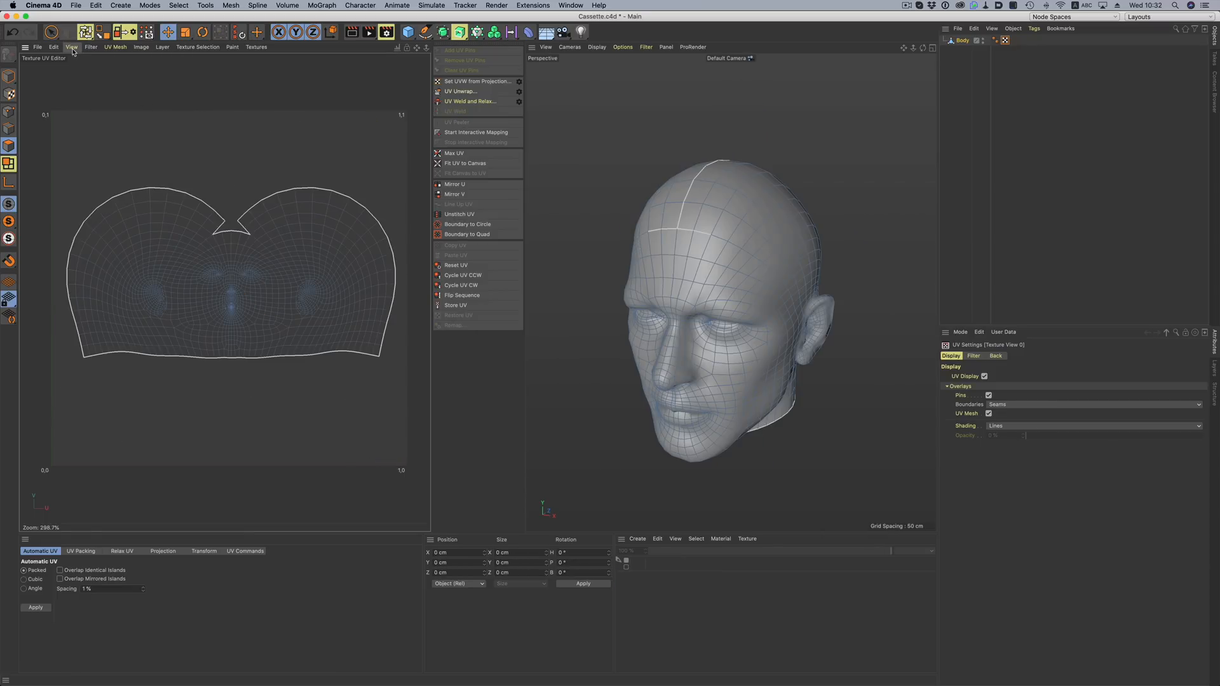
left_click(73, 46)
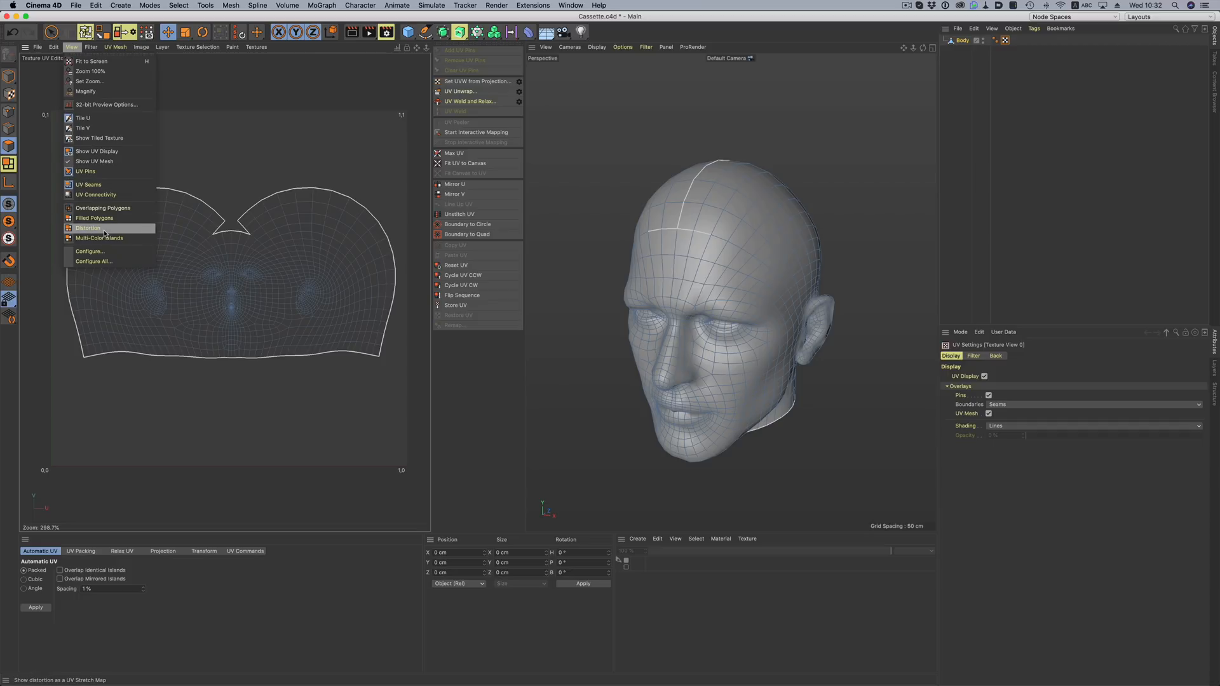
left_click(88, 228)
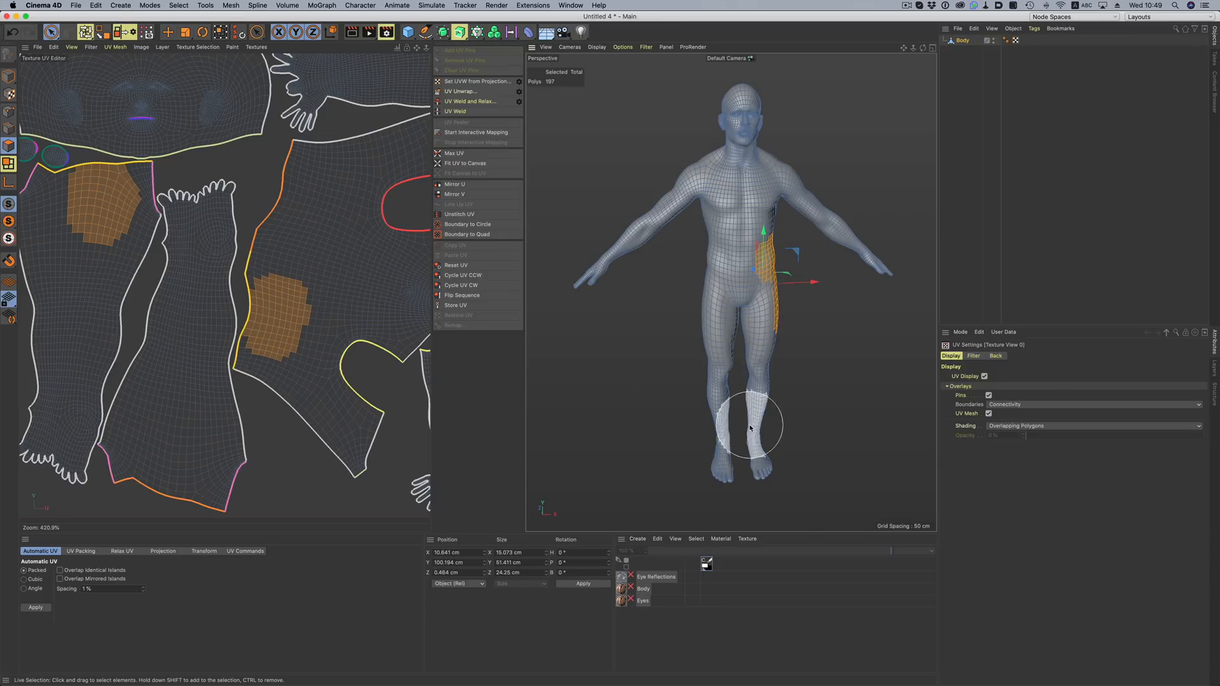
left_click(1092, 426)
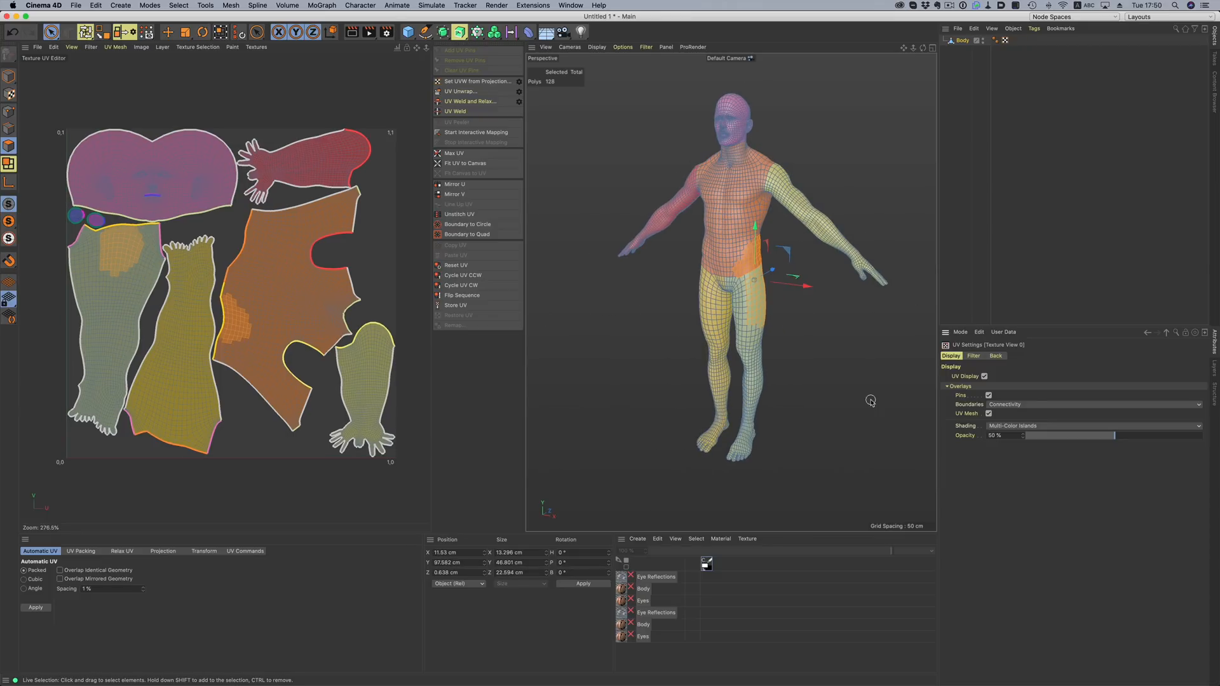
- Set the UV background texture to the UV Map checker and show the UV Packing options
left_click(995, 355)
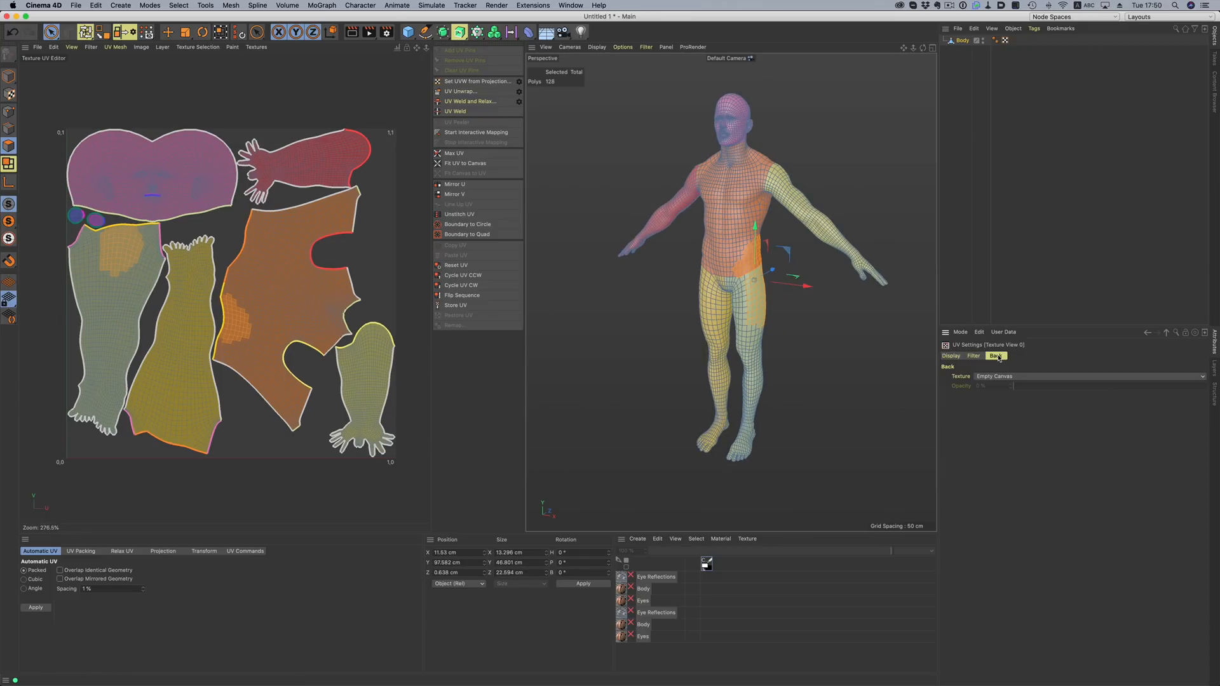
left_click(1089, 377)
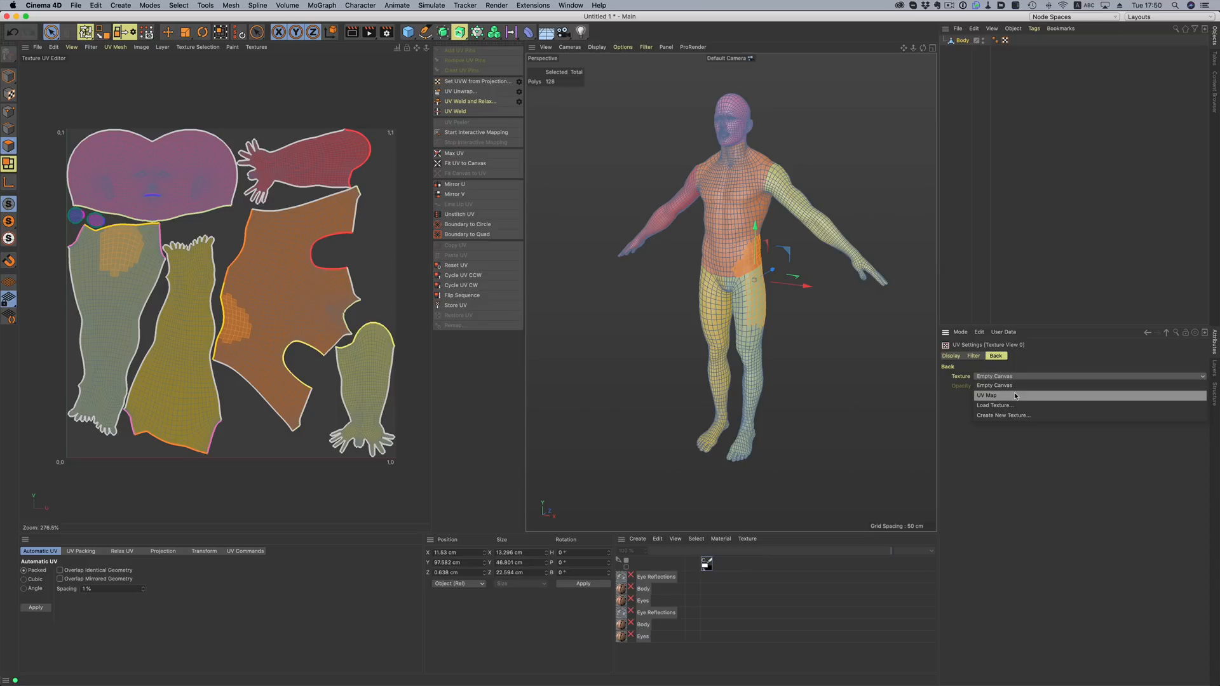
left_click(986, 395)
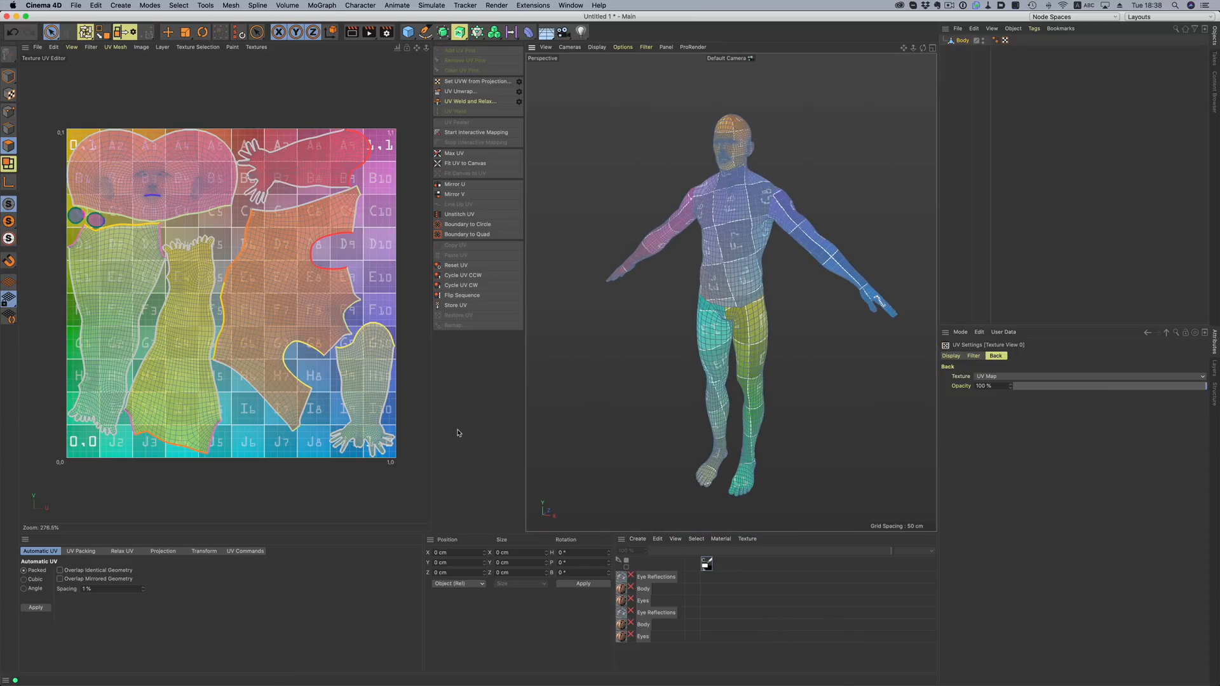
left_click(80, 550)
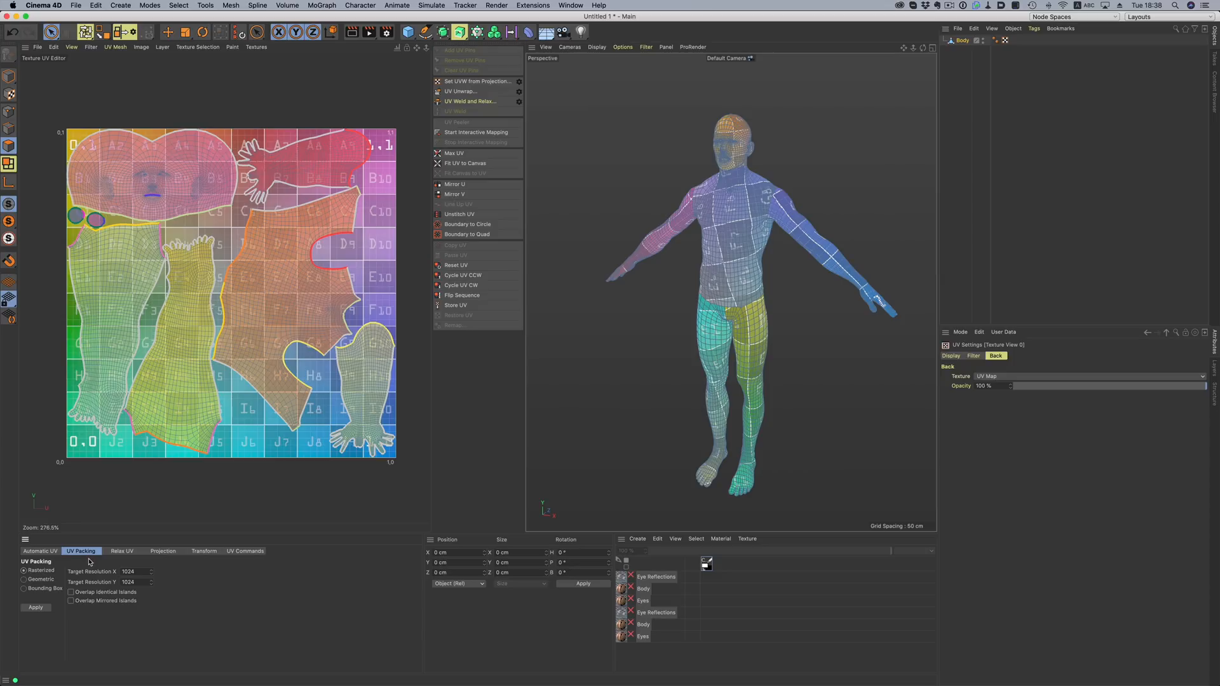
mouse_move(76, 571)
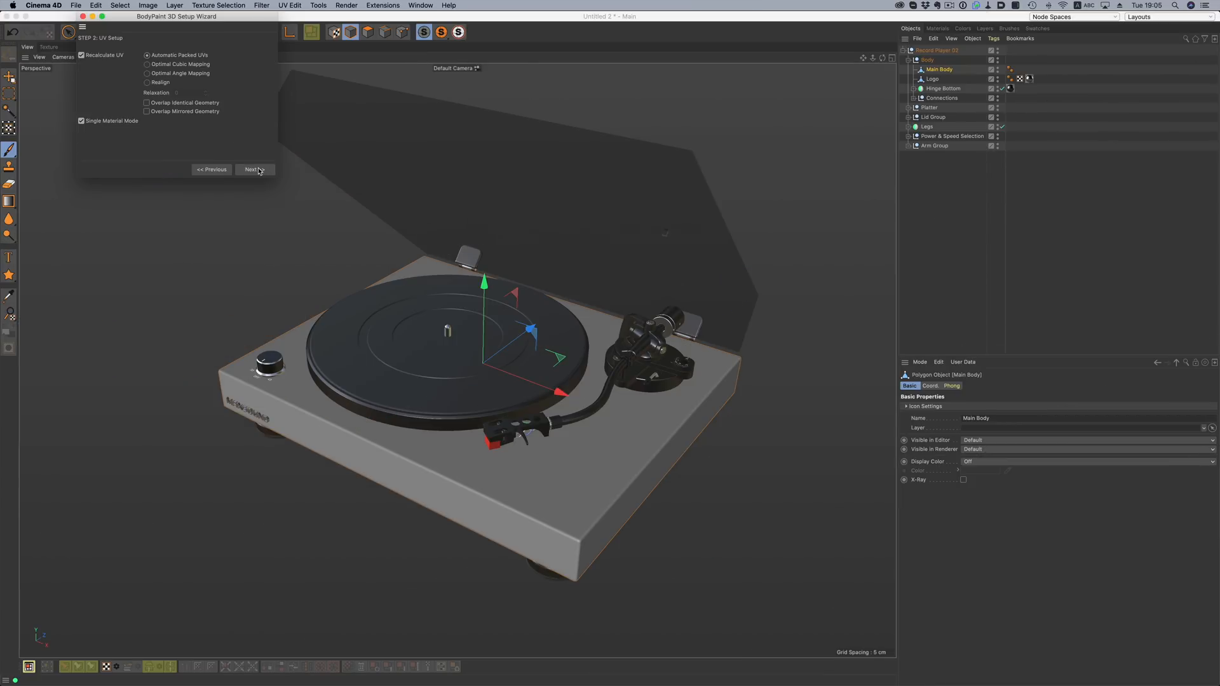
- Advance the BodyPaint 3D Setup Wizard past the UV Setup step and finish it
left_click(254, 169)
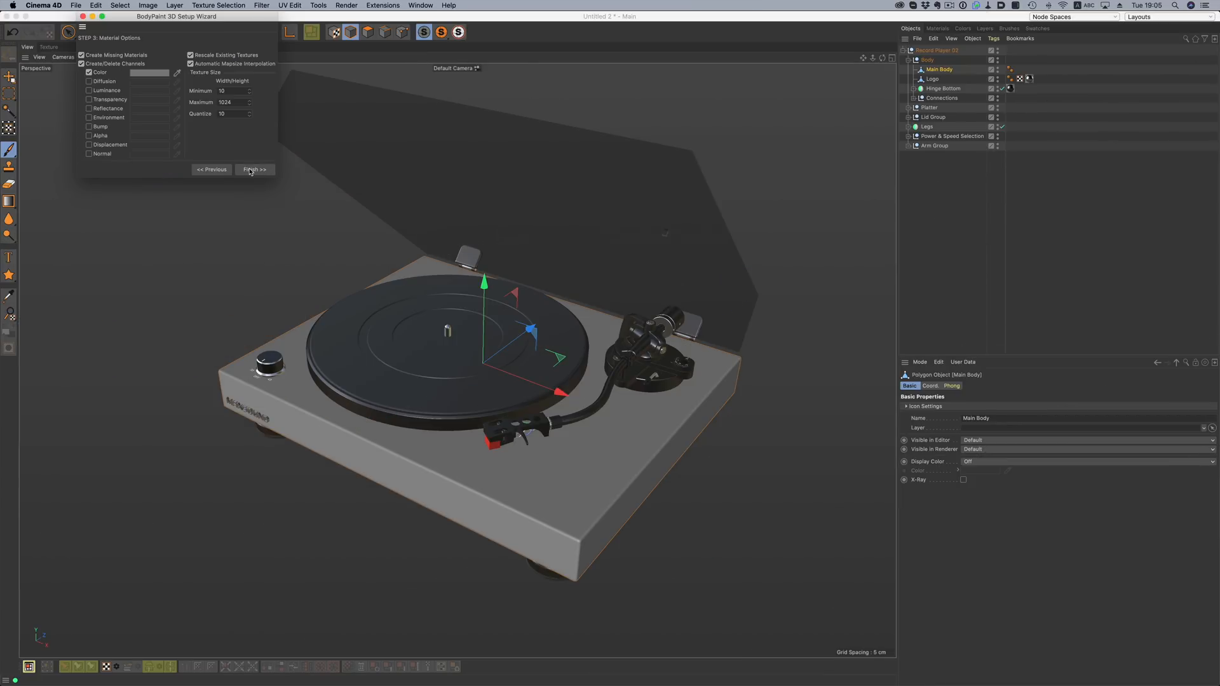
left_click(254, 169)
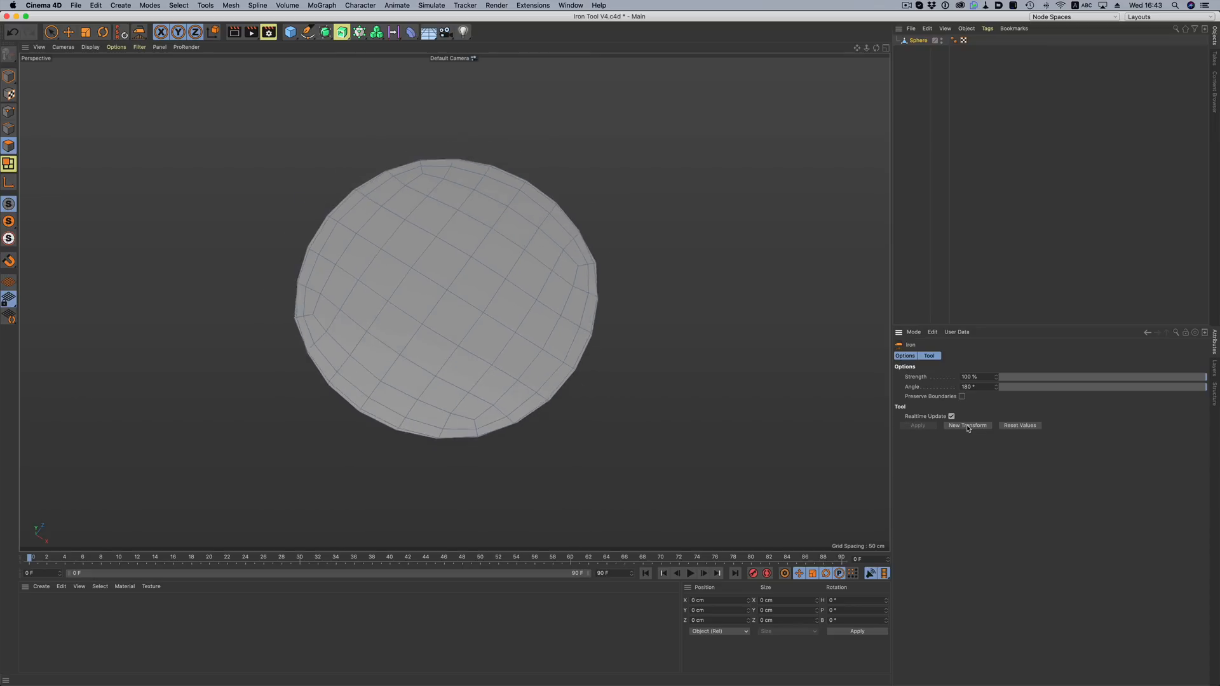
- Iron the sphere, fix the planes' non-manifold geometry, and close the cube's hole with triangles
left_click(962, 396)
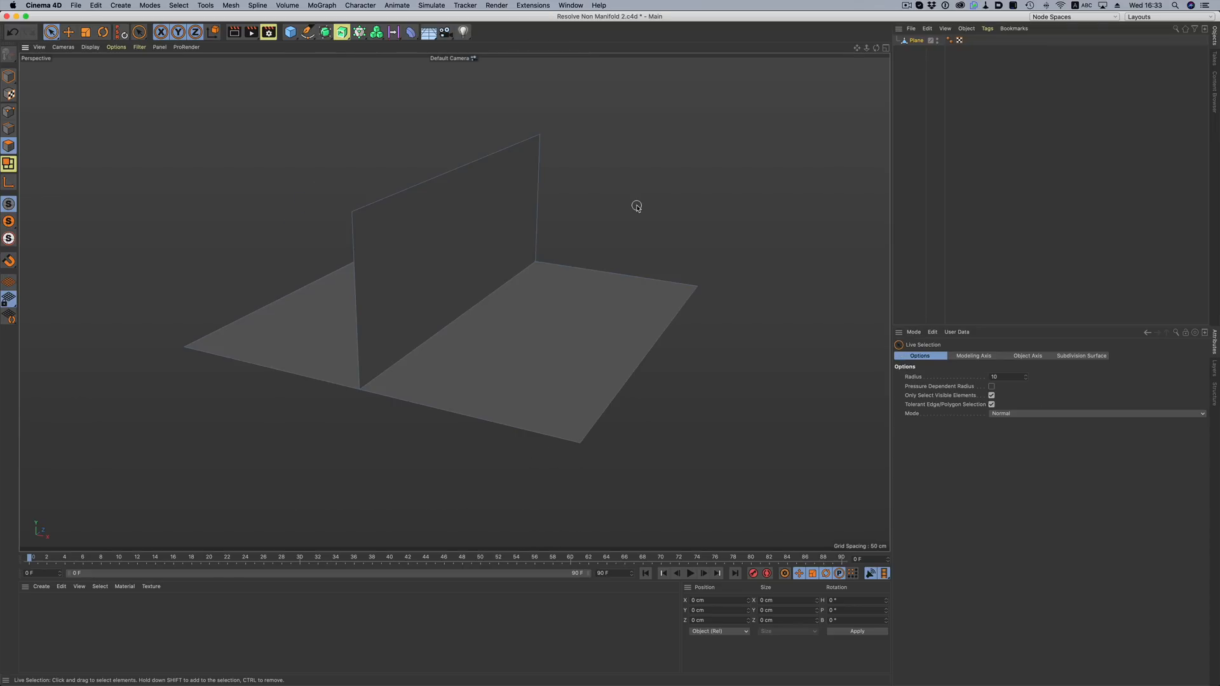
left_click(230, 5)
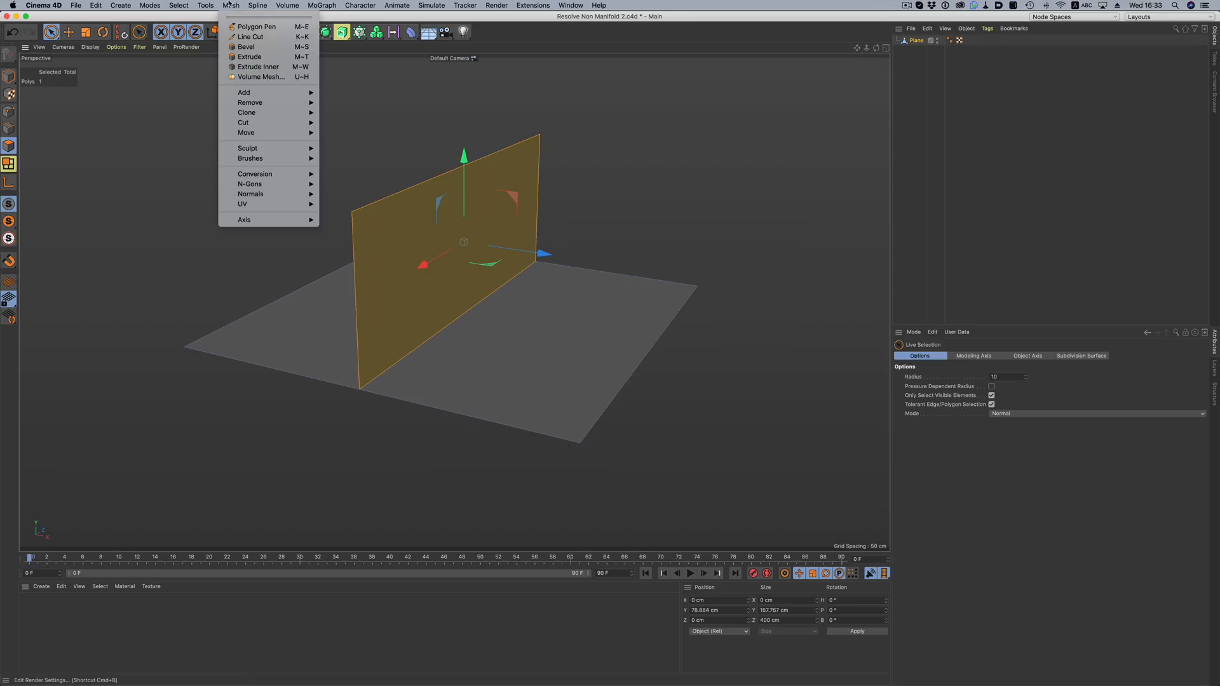
mouse_move(250, 103)
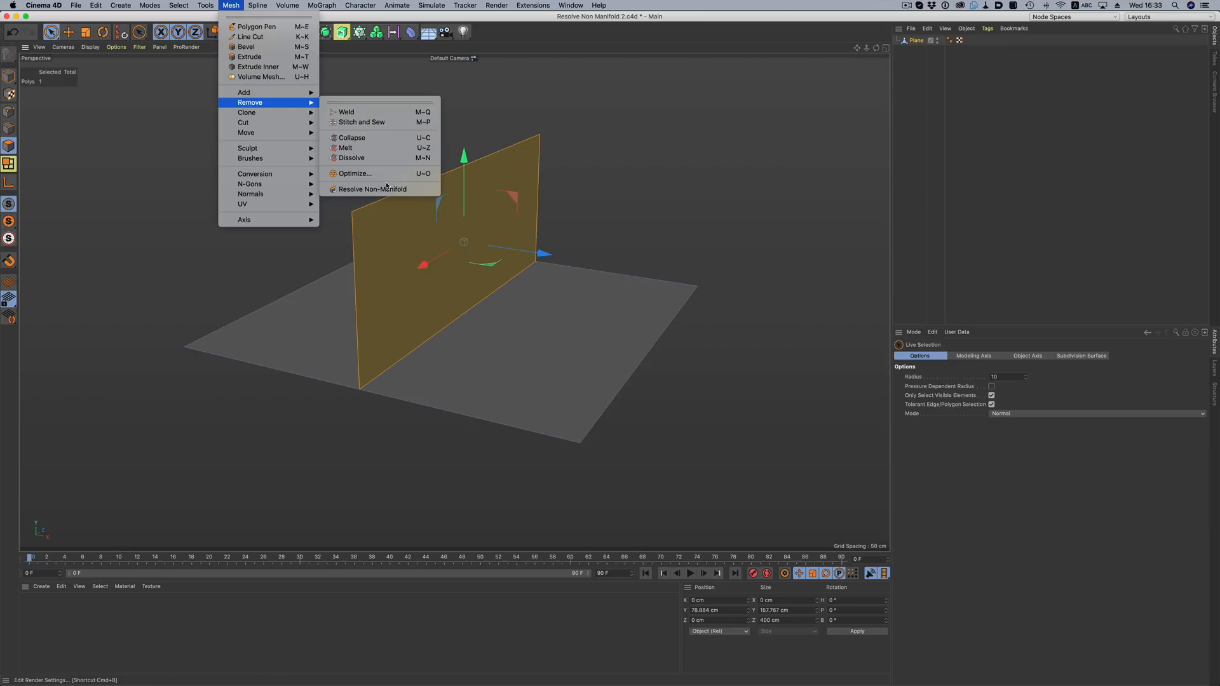
left_click(371, 189)
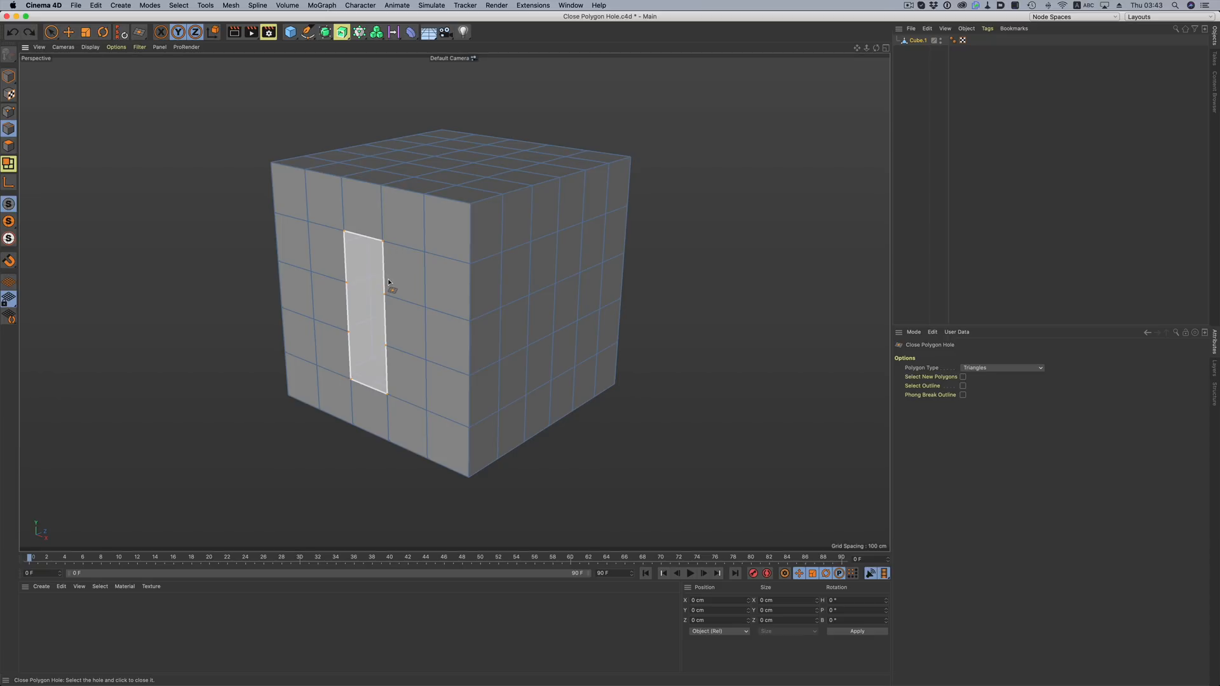
left_click(387, 284)
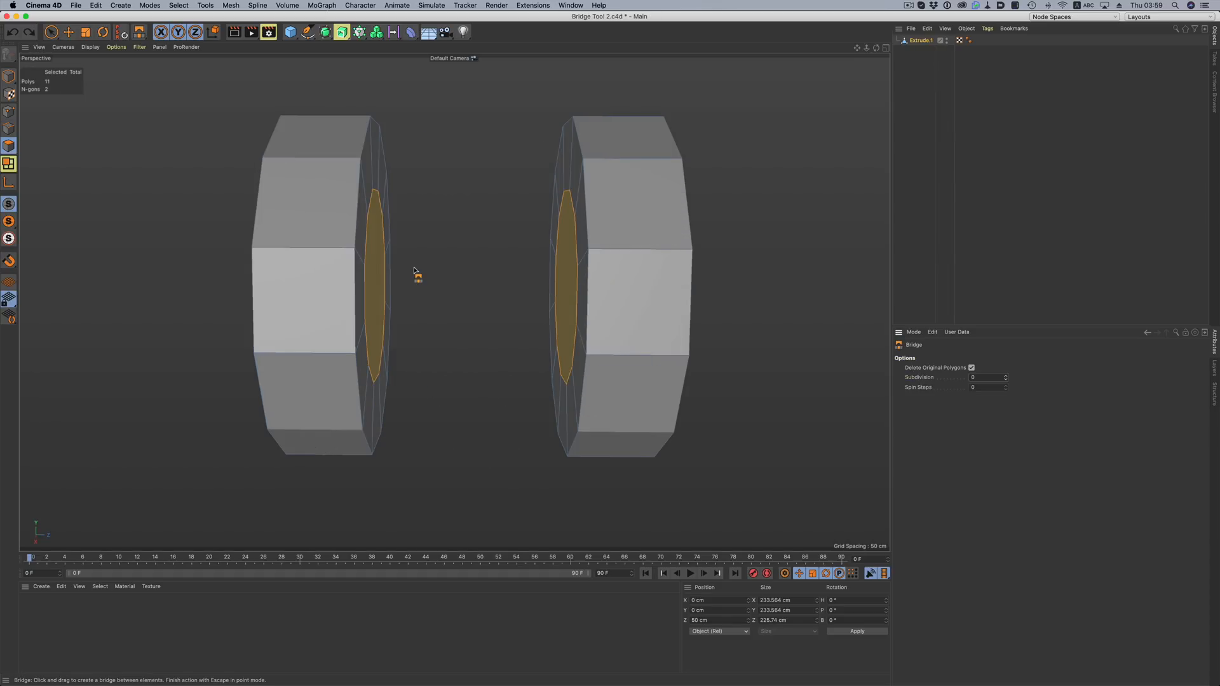
- Bridge the left octagonal shape's selected face to the right shape's facing polygon
left_click_drag(373, 194, 568, 194)
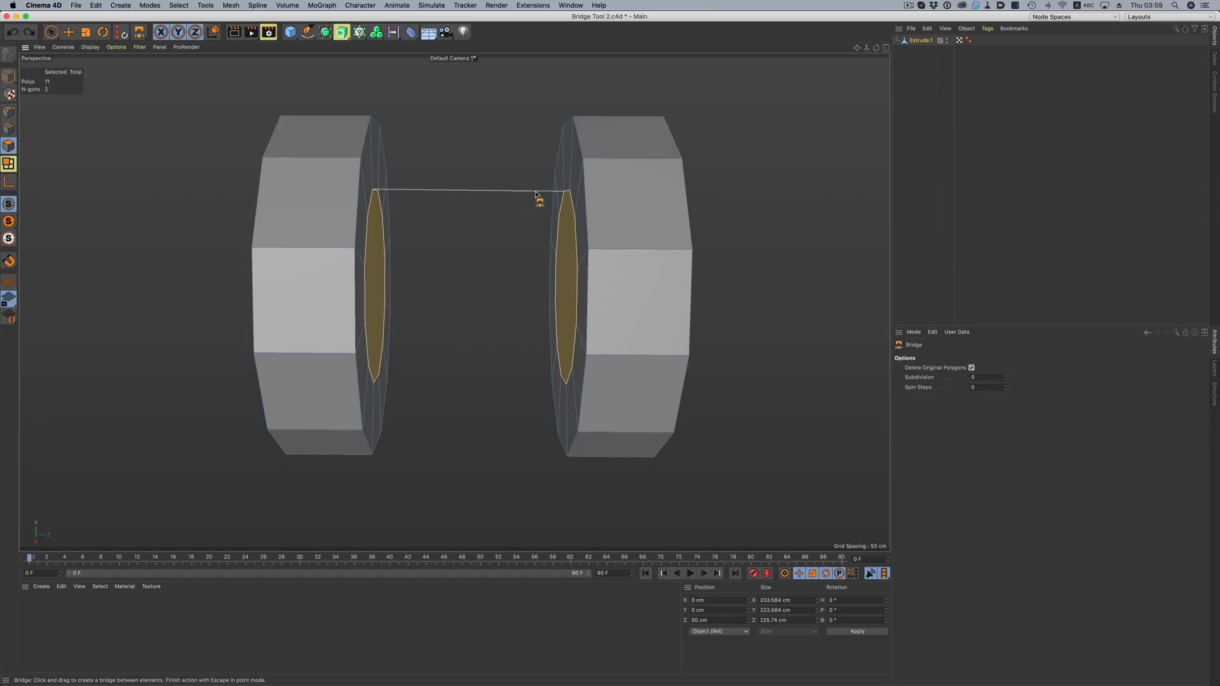
left_click_drag(537, 198, 568, 199)
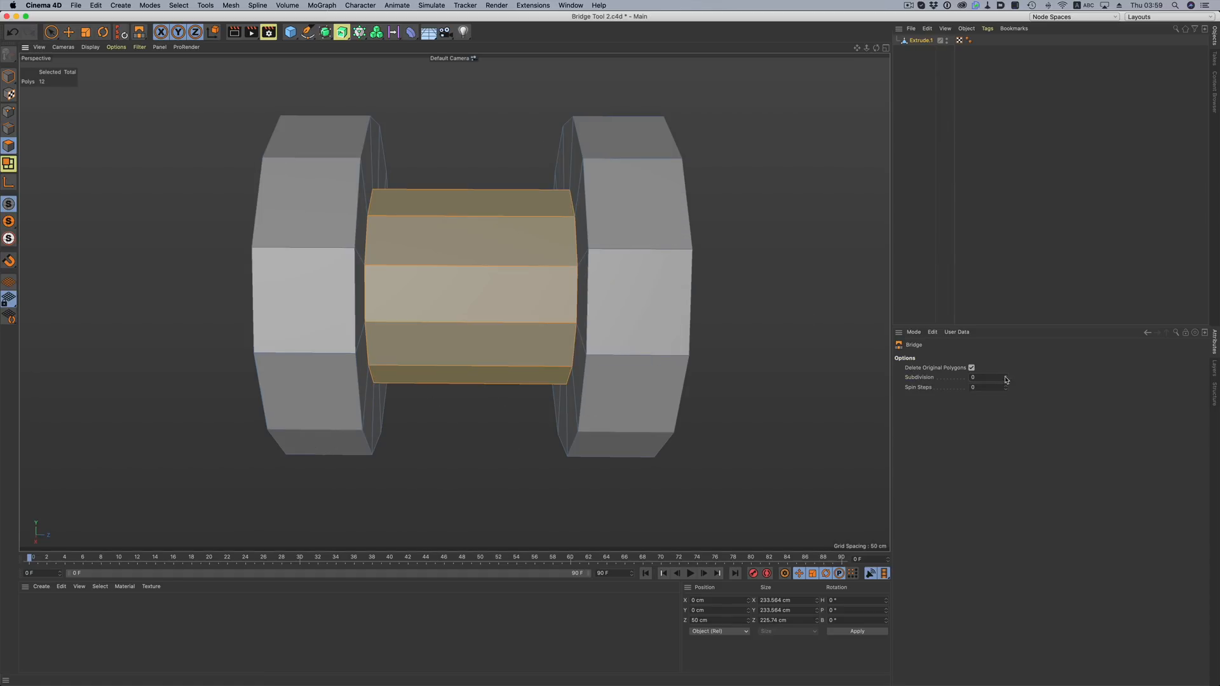
left_click(1006, 376)
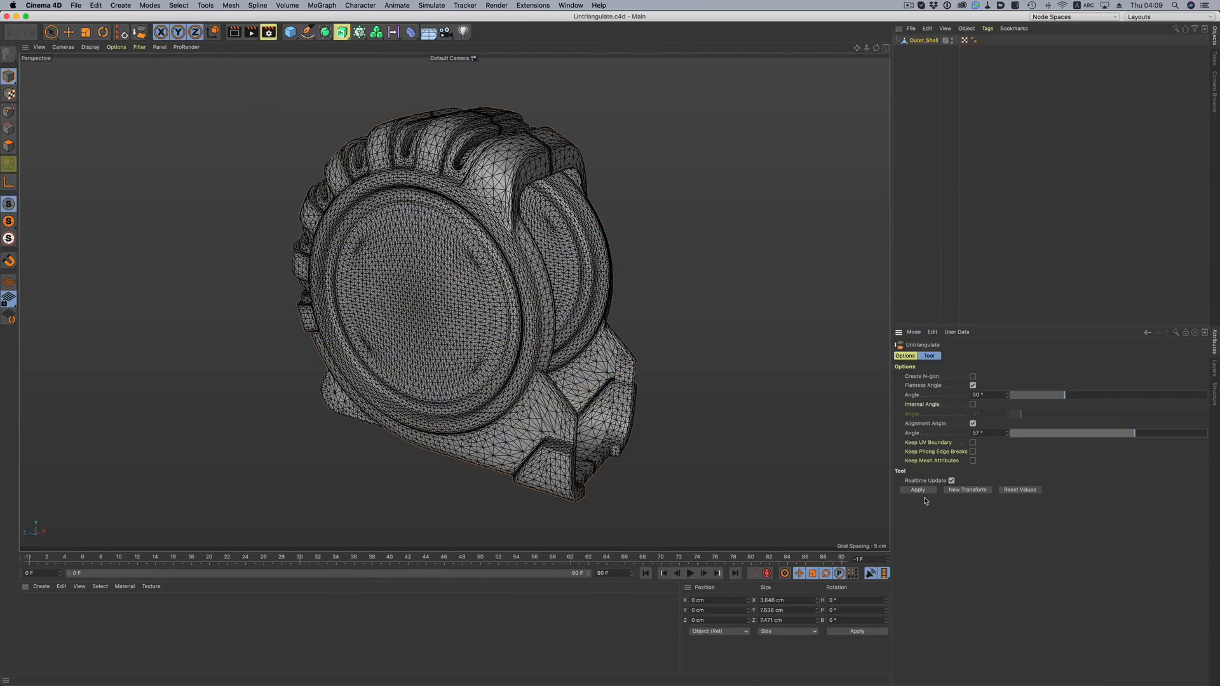
- Apply Untriangulate to the Outer_Shell tape measure mesh
left_click(918, 490)
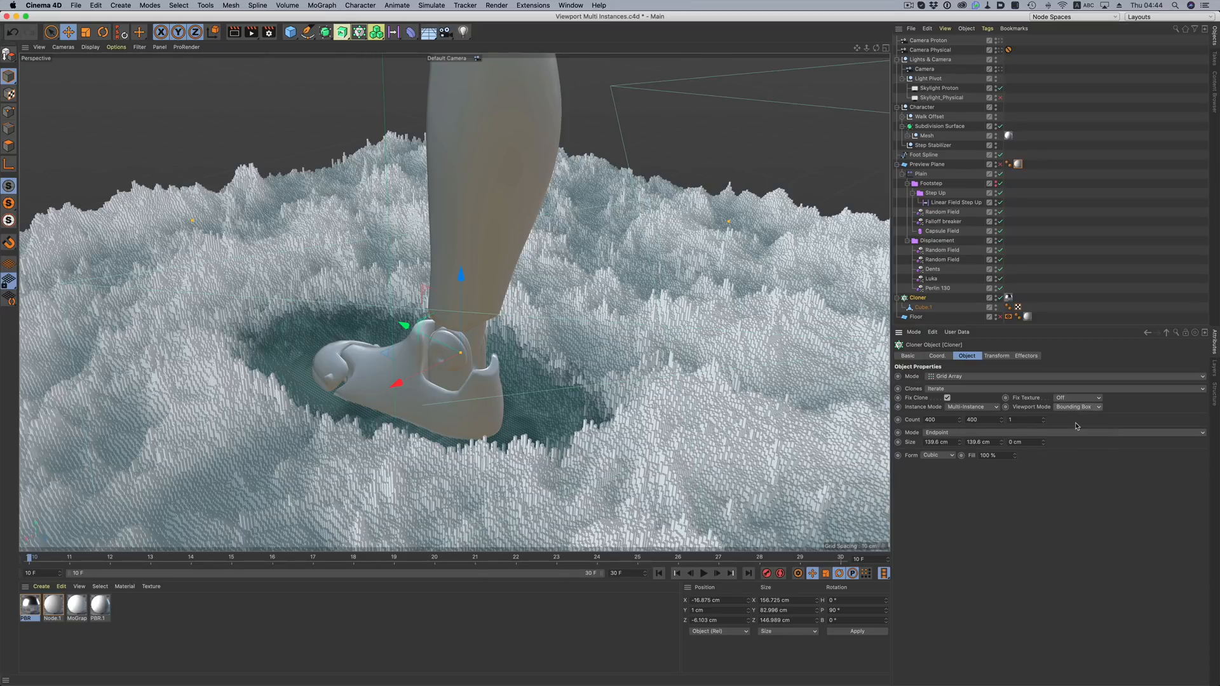
- Change the snow Cloner's viewport display mode to Bounding Box
left_click(1078, 407)
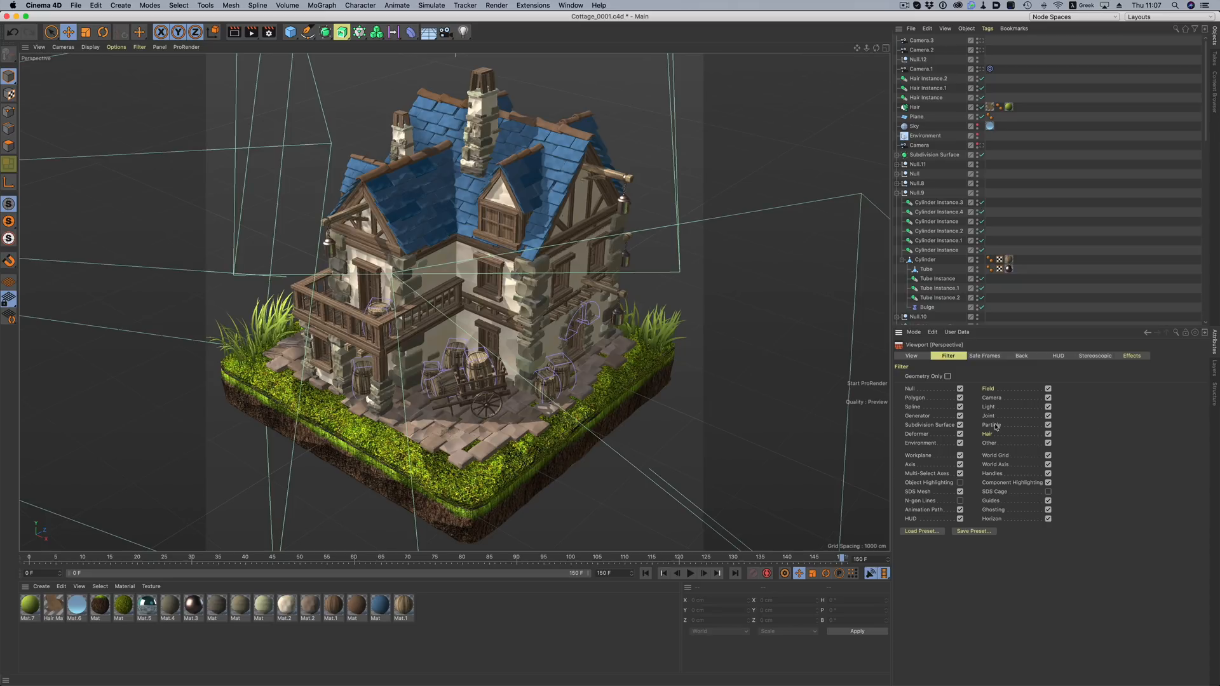
mouse_move(1010, 483)
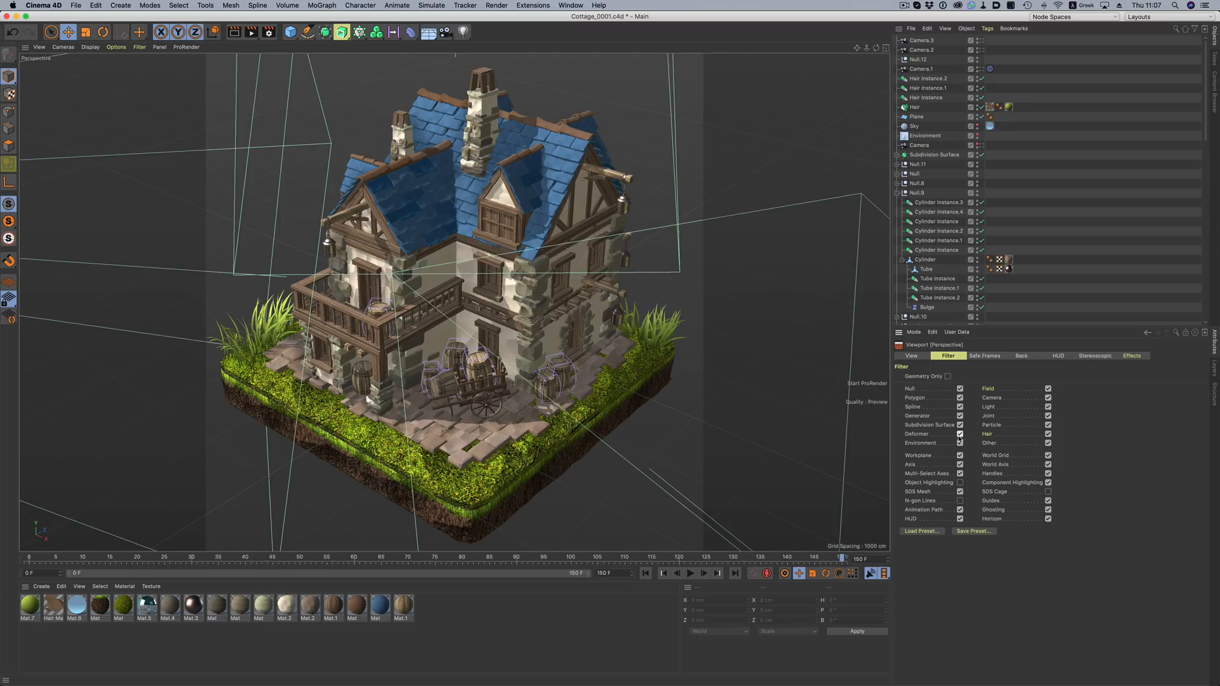
- Toggle the Geometry Only viewport filter on, then restore all object types
left_click(947, 376)
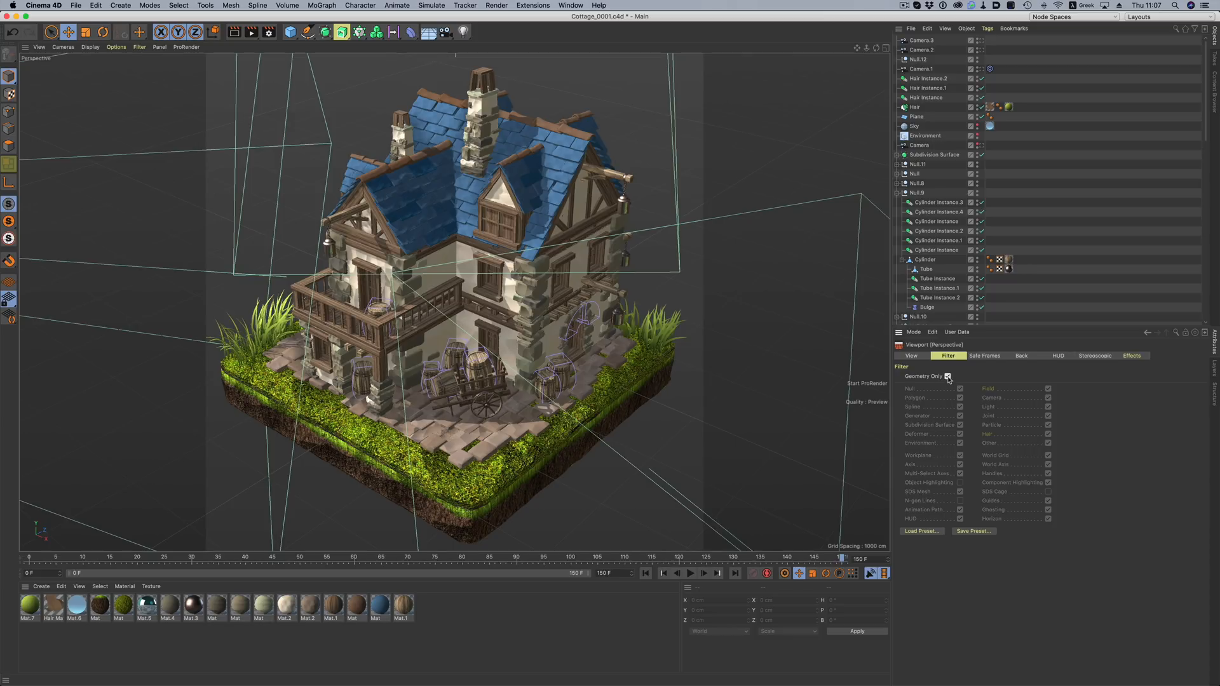
left_click(948, 376)
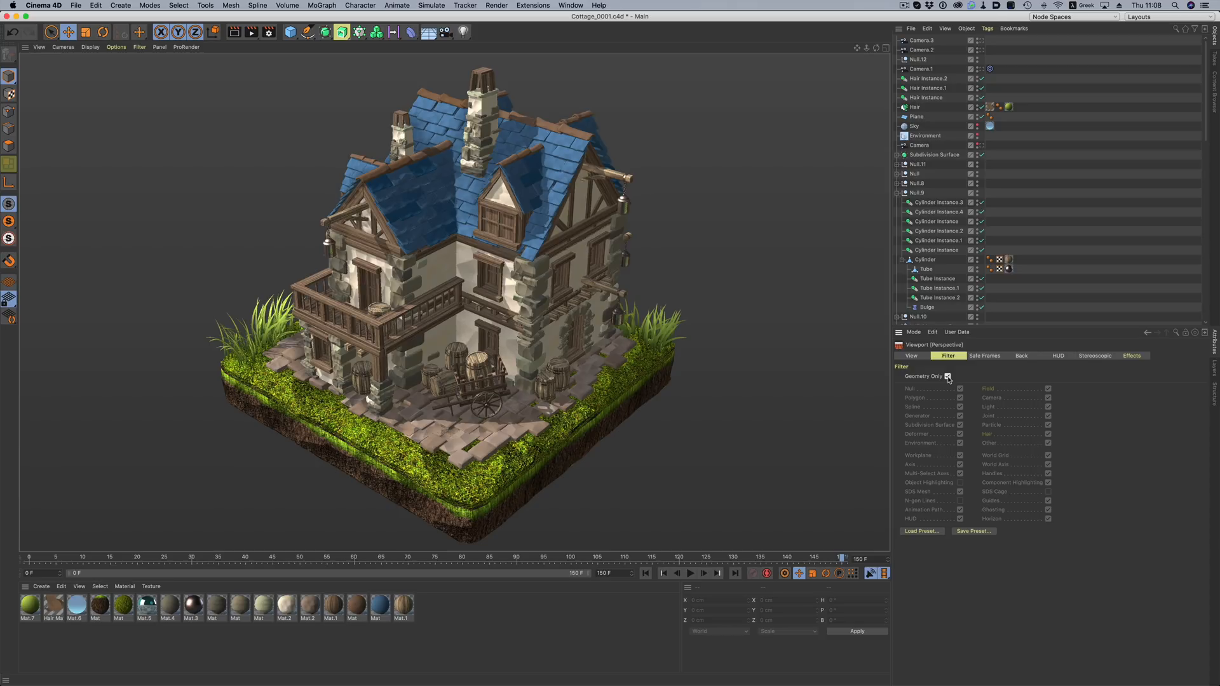
left_click(948, 376)
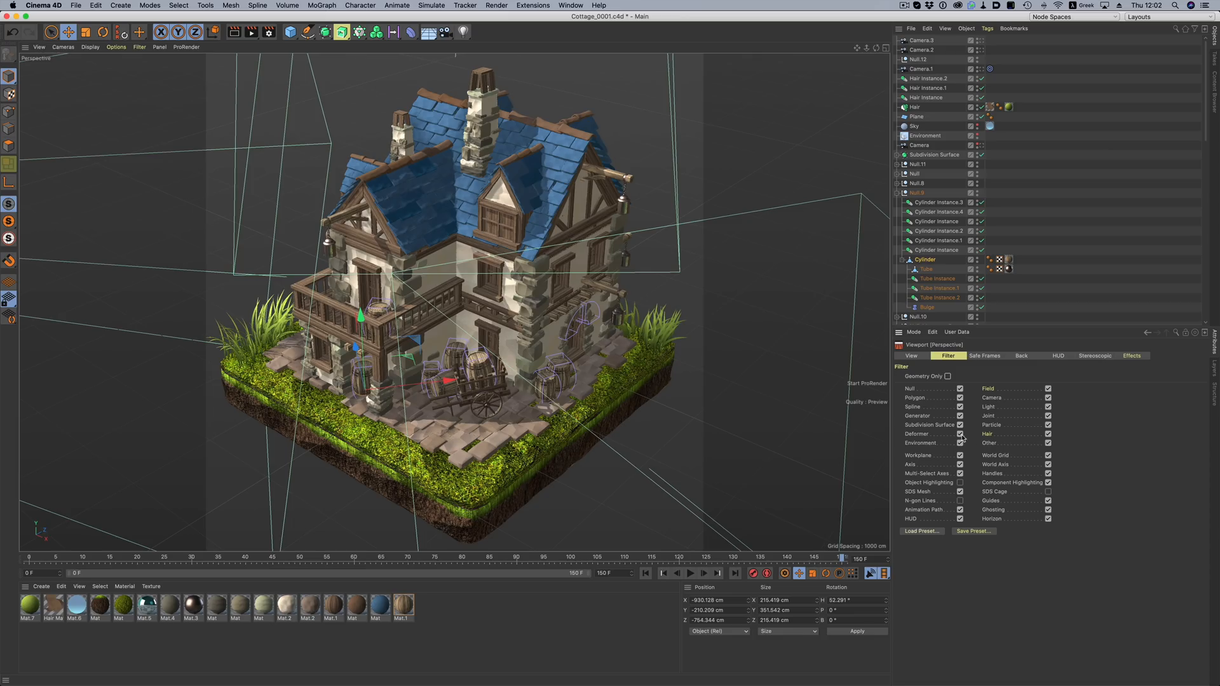
- Save the current filter settings as a preset named 'My Preset'
left_click(974, 531)
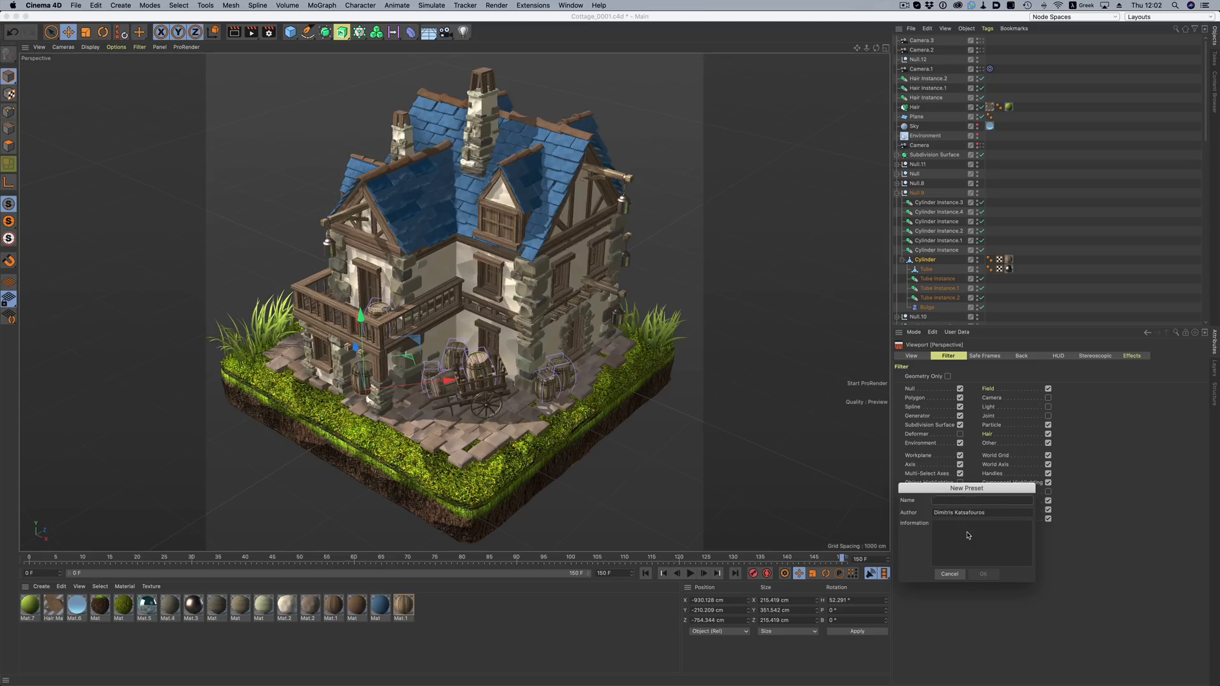
type("My Preset")
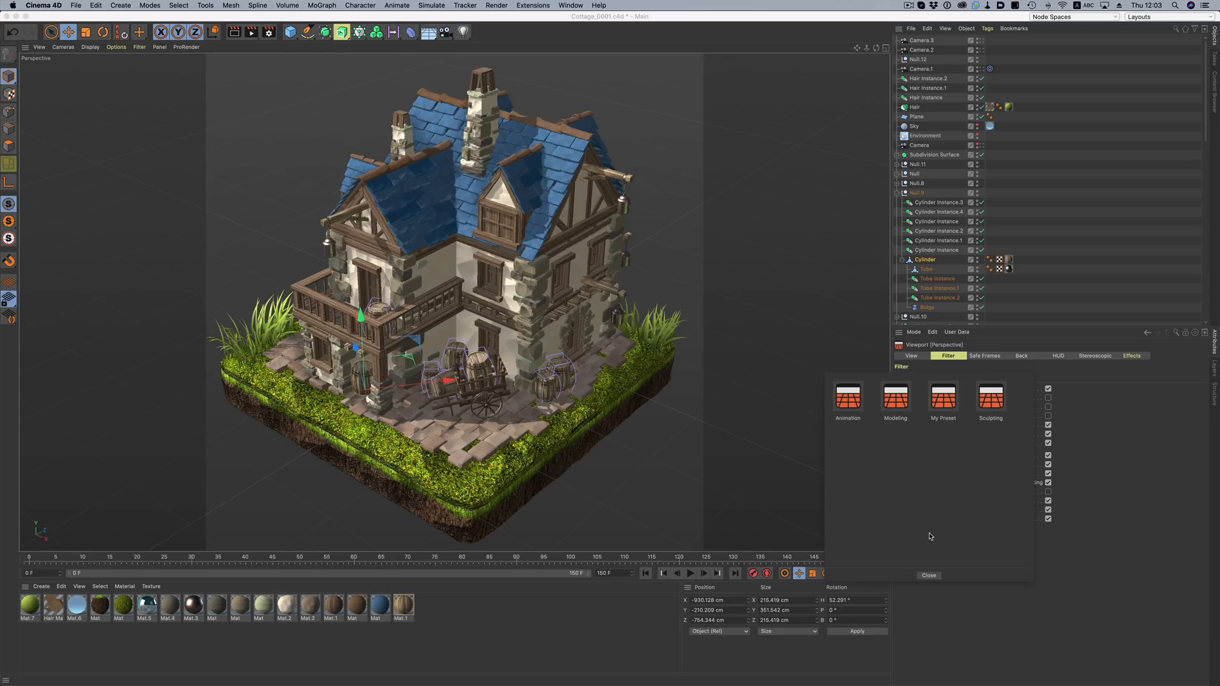
left_click(943, 397)
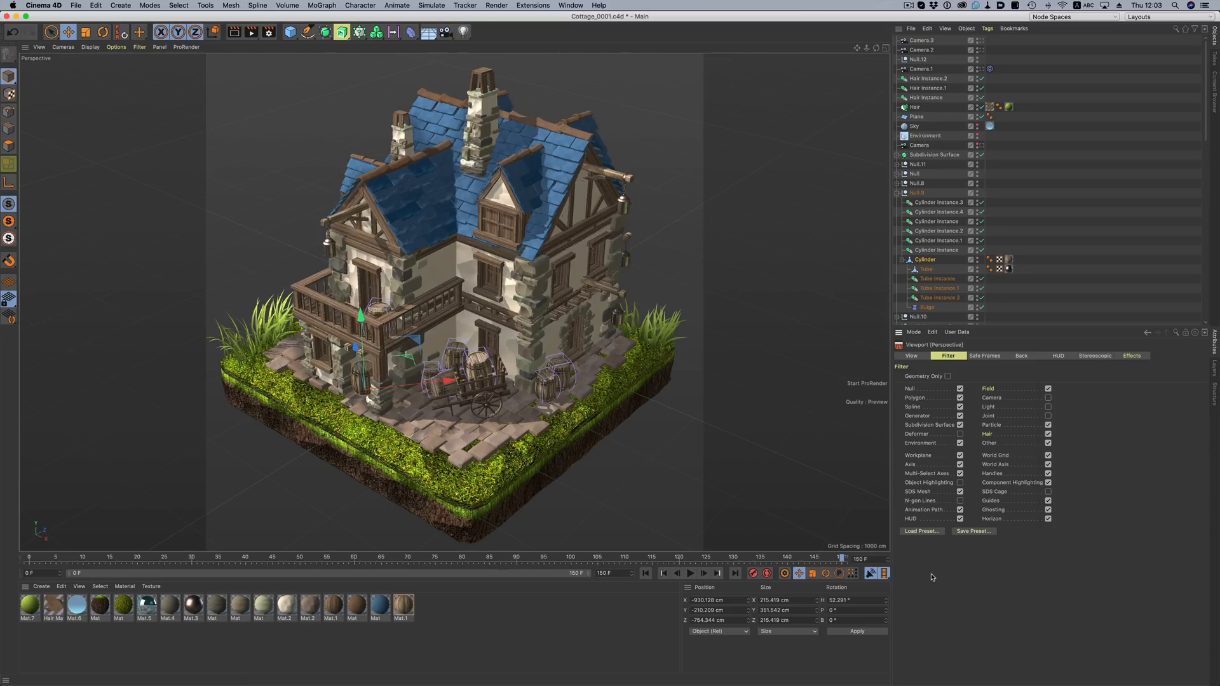
left_click(257, 31)
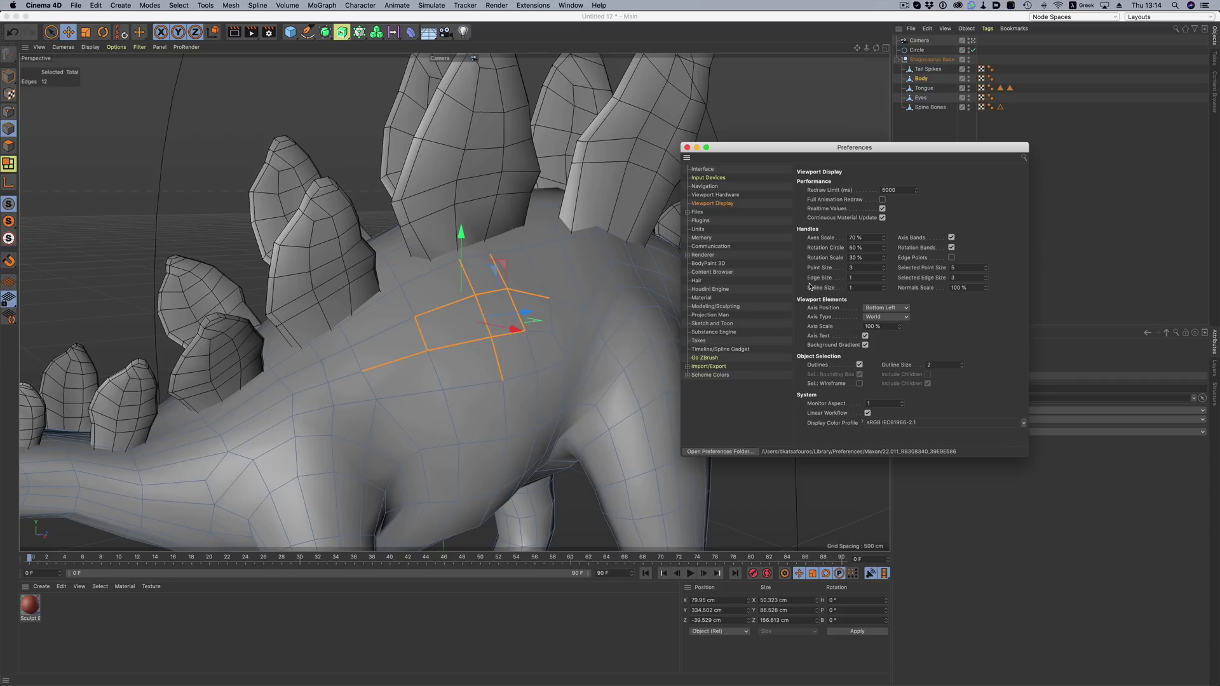
- Raise Edge Size, Spline Size and Selected Edge Size to 4 in Viewport Display preferences
left_click(885, 276)
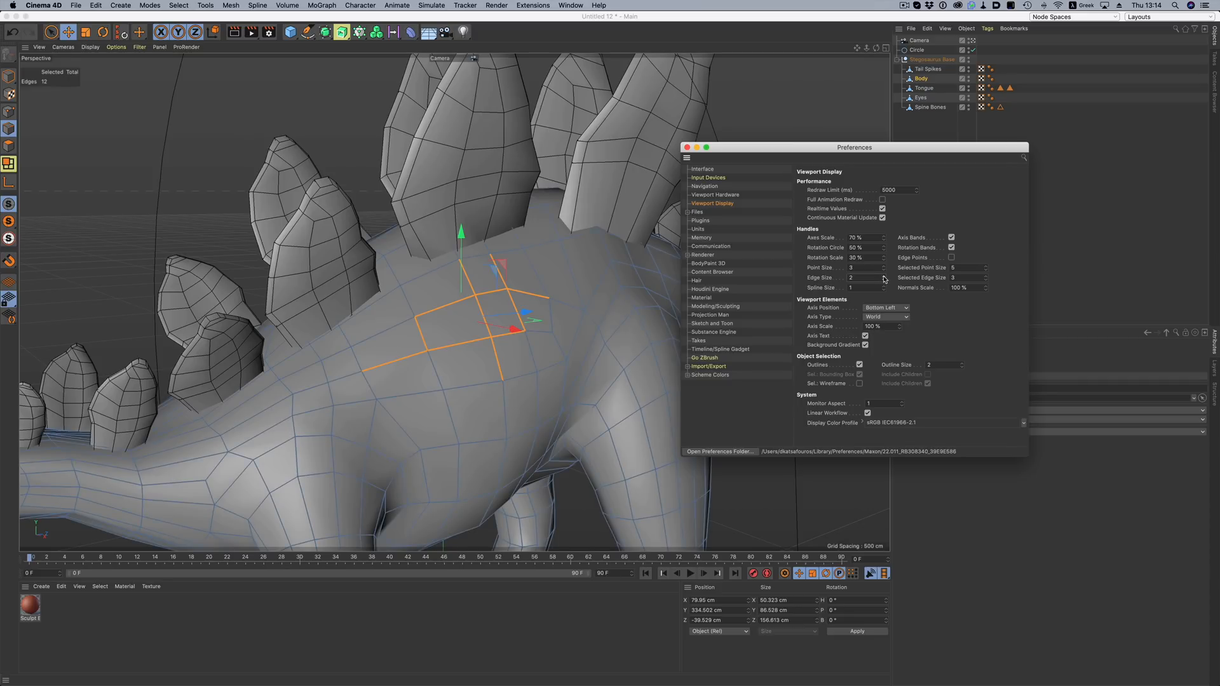
left_click(869, 278)
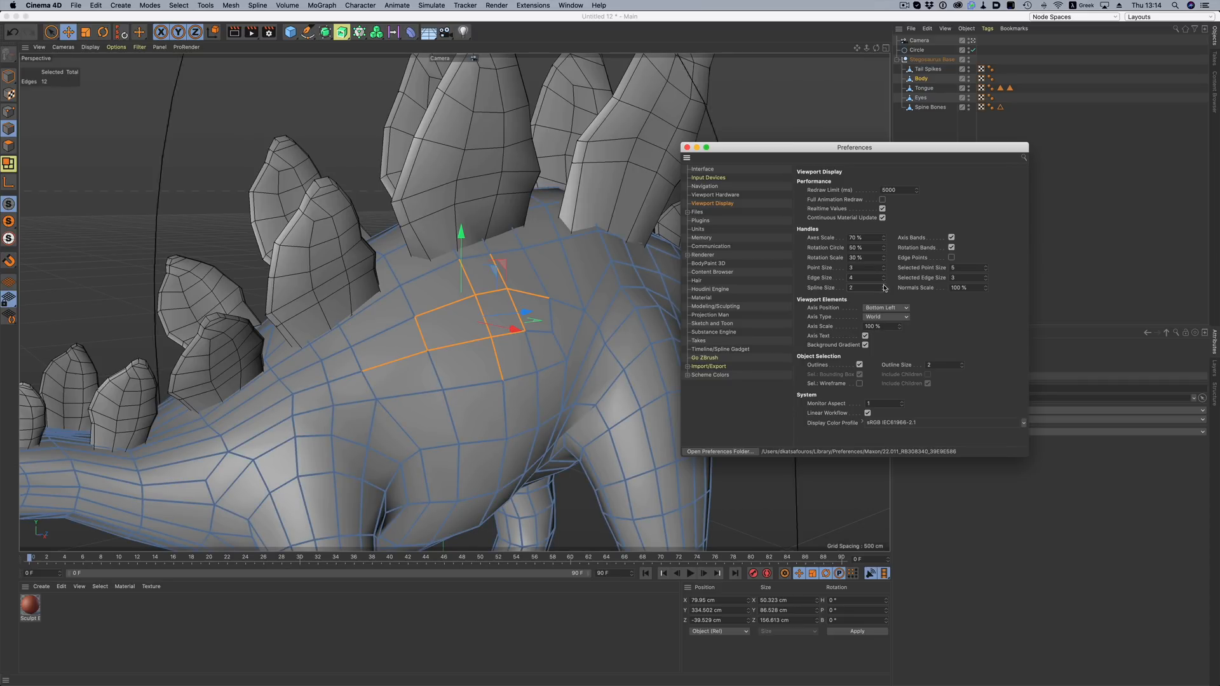
left_click(883, 287)
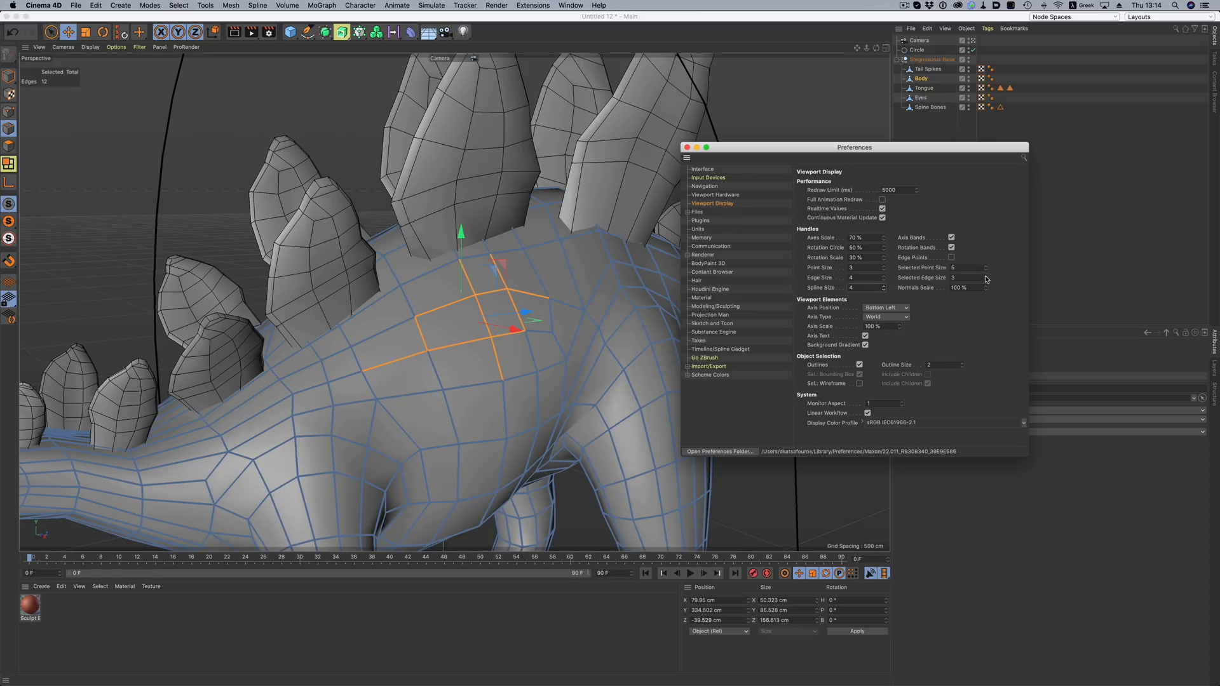
left_click(987, 275)
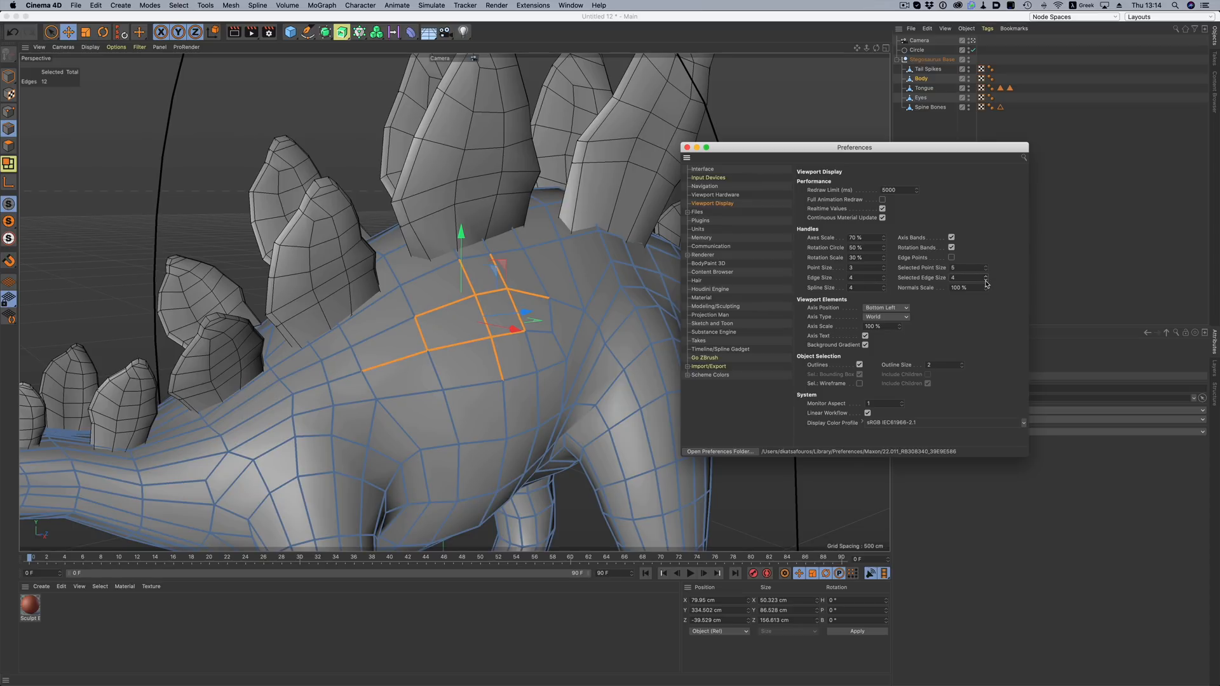
left_click(984, 276)
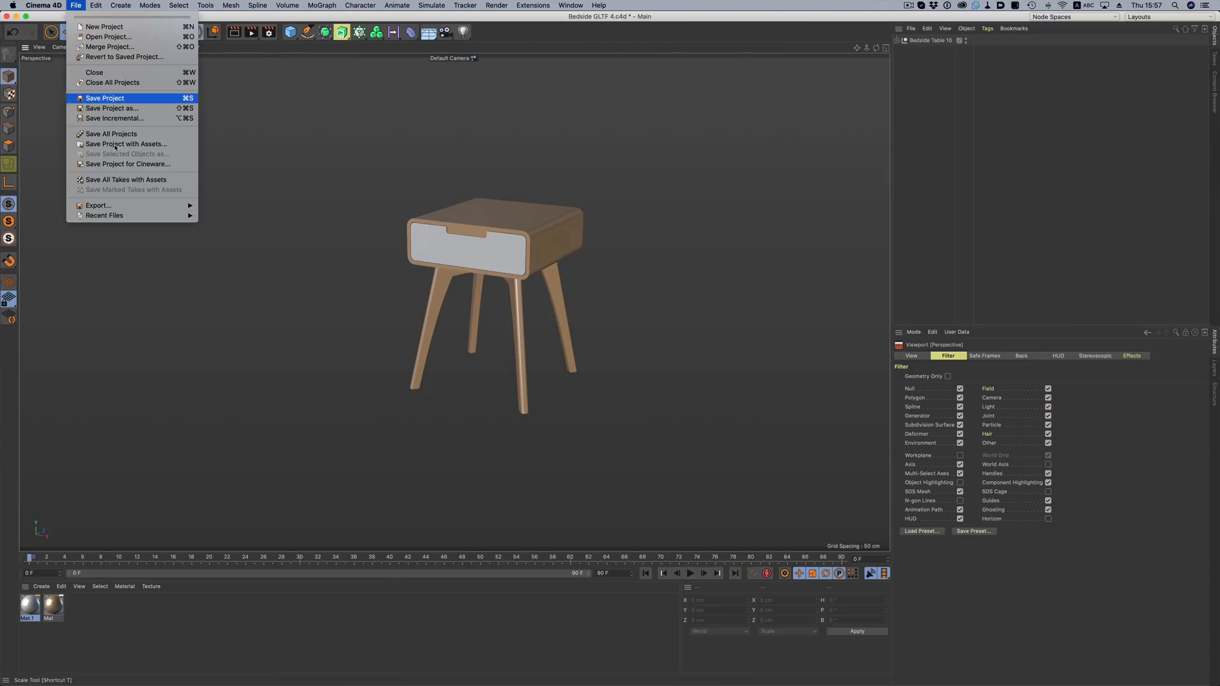
- Open the glTF export settings for the bedside table and review textures, cameras, normals and UVs
left_click(98, 205)
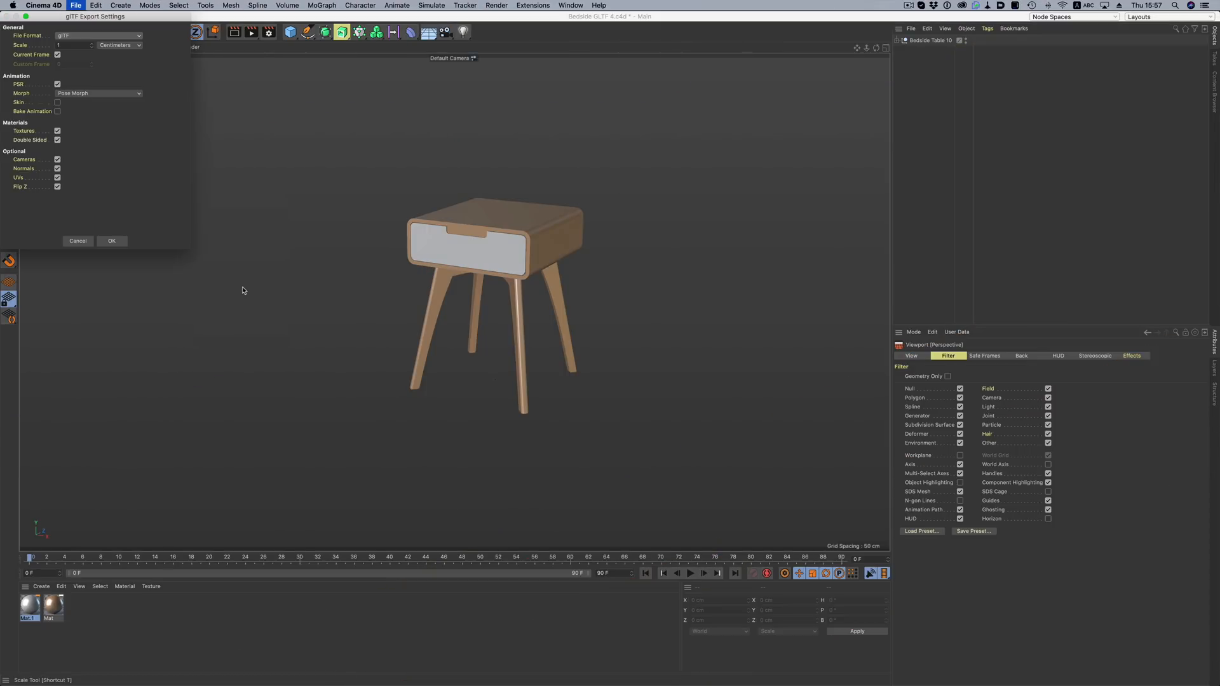
left_click_drag(95, 17, 258, 129)
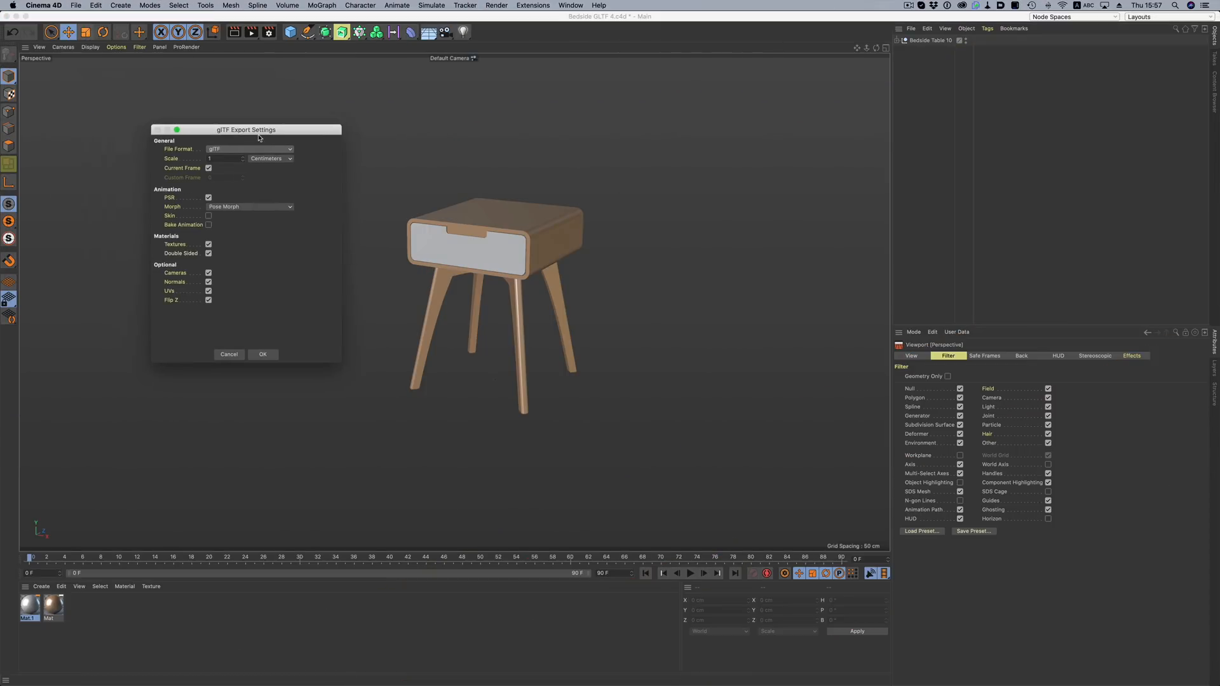
left_click(249, 149)
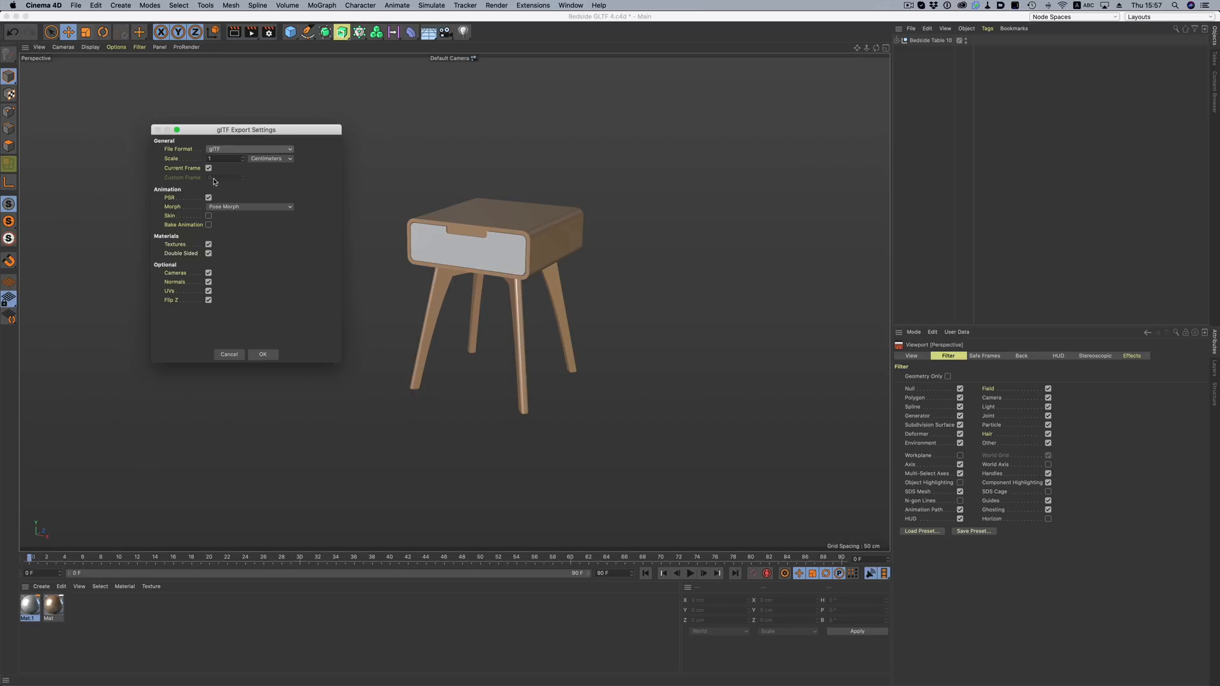
mouse_move(228, 243)
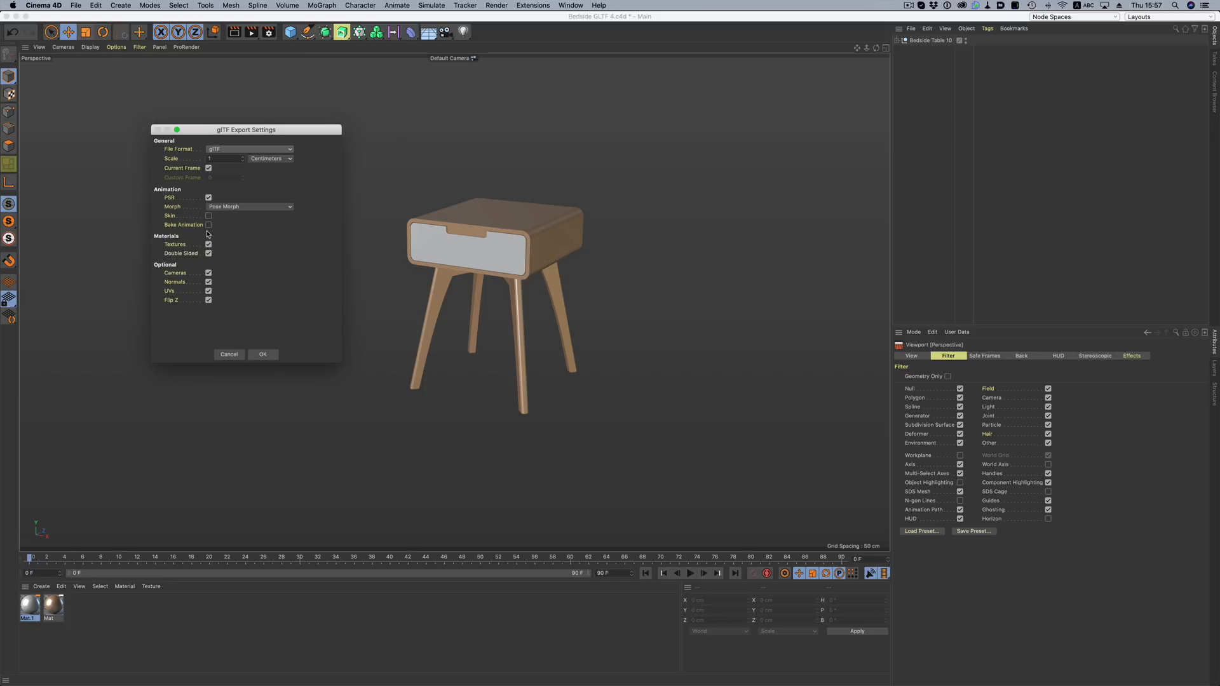
left_click(263, 354)
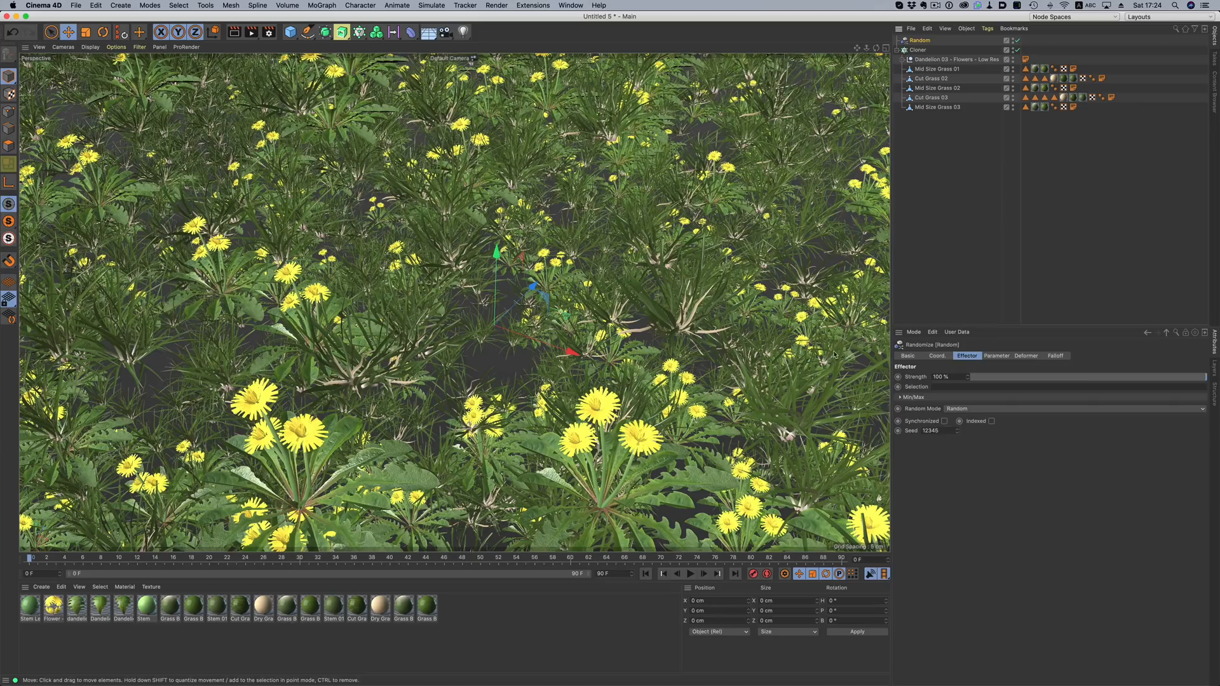
- Adjust the Random effector scattering the cloned dandelion and grass assets
left_click(996, 355)
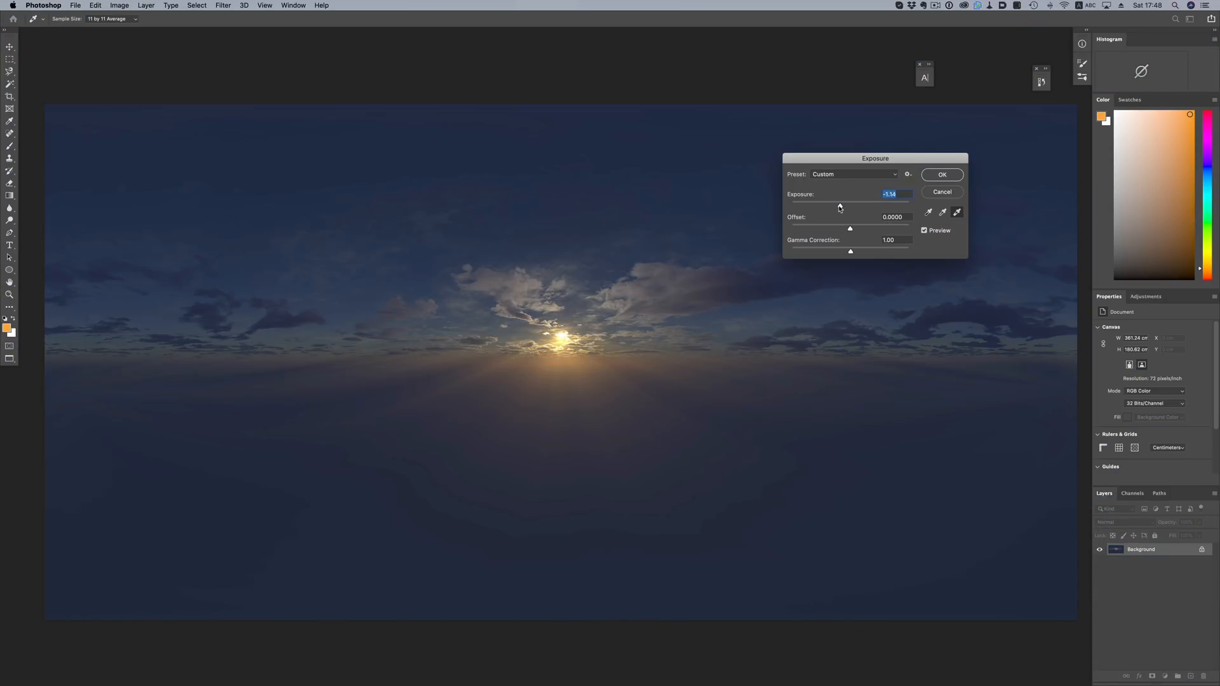
- Drag the Exposure slider down to about -5.99 so the sky turns nearly black
left_click_drag(839, 206, 825, 206)
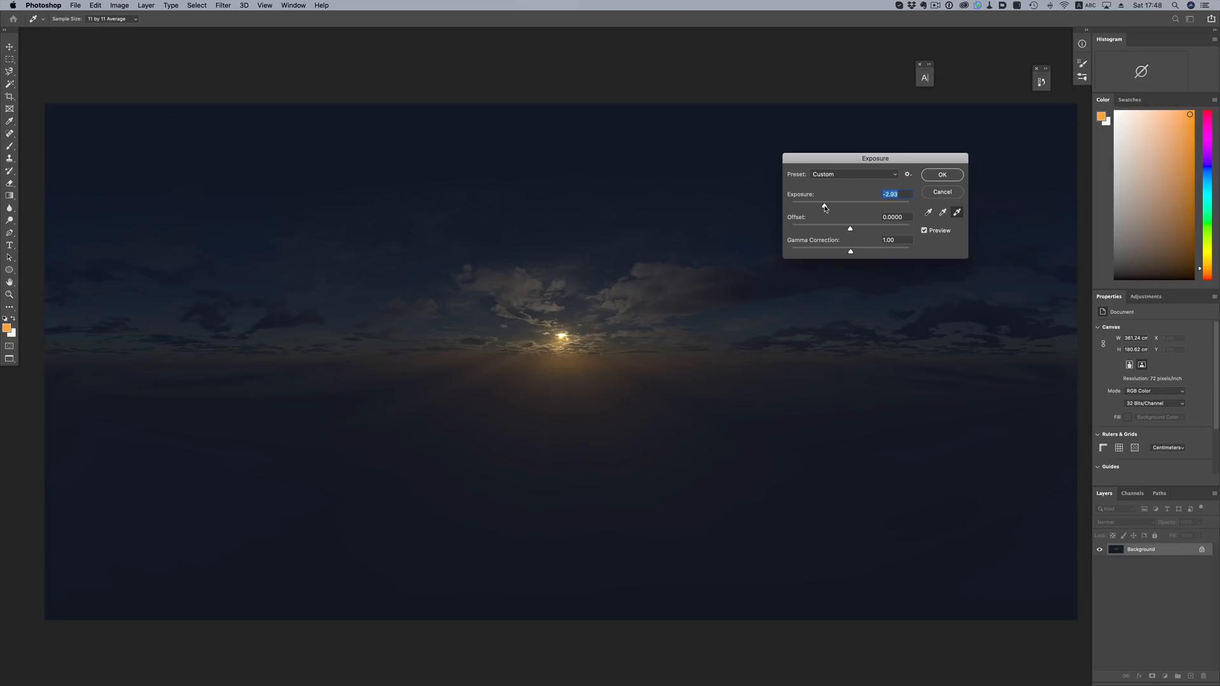
left_click_drag(825, 206, 809, 206)
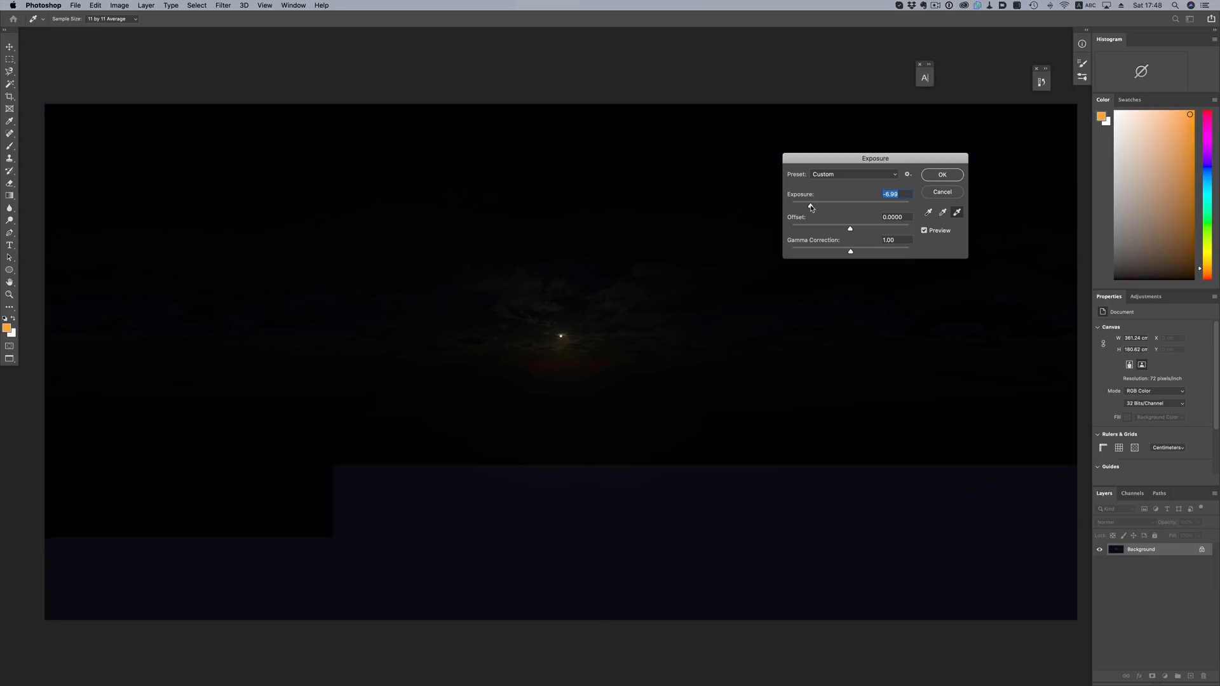